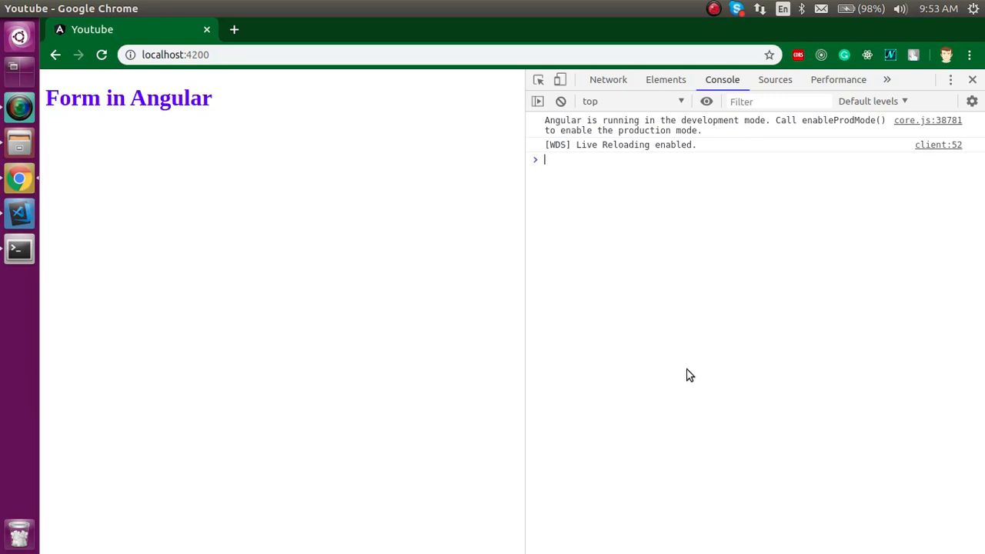
Step: Switch from Chrome to the Visual Studio Code window with the Untitled-1 plan notes
click(18, 212)
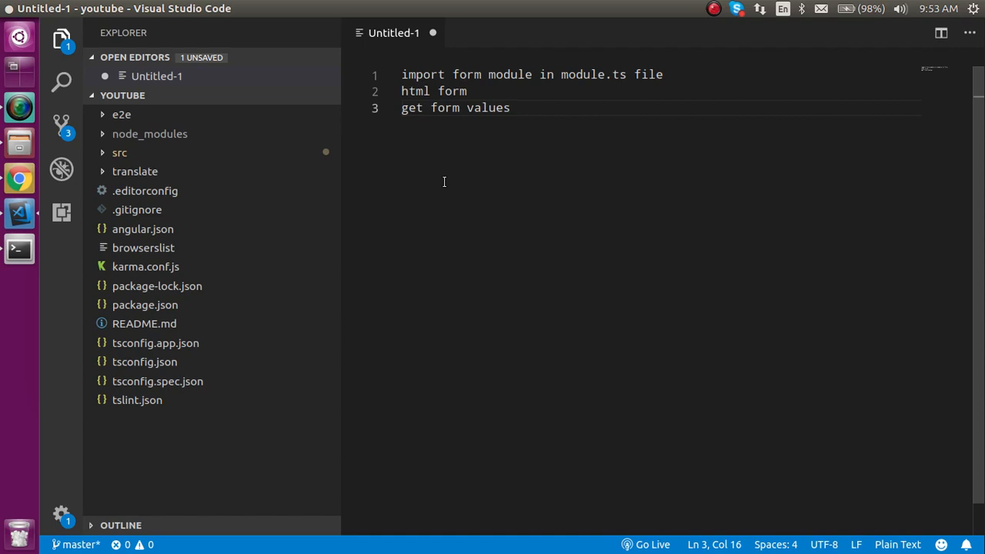
click(120, 152)
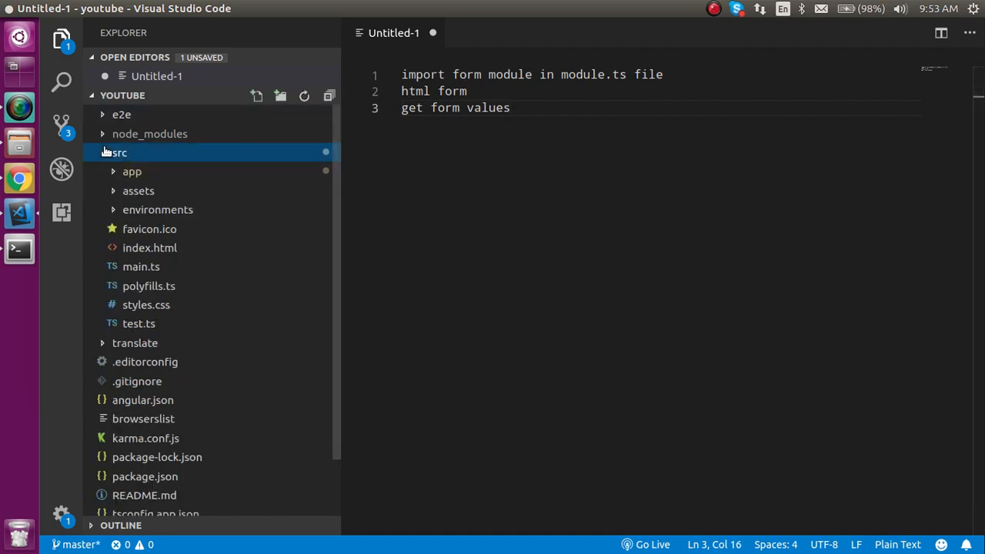
click(133, 171)
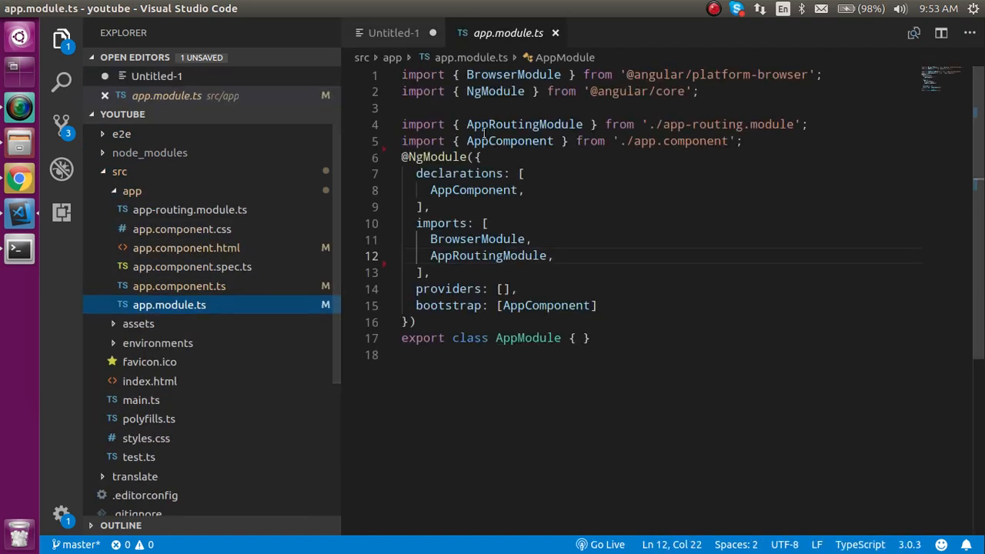
text(imo)
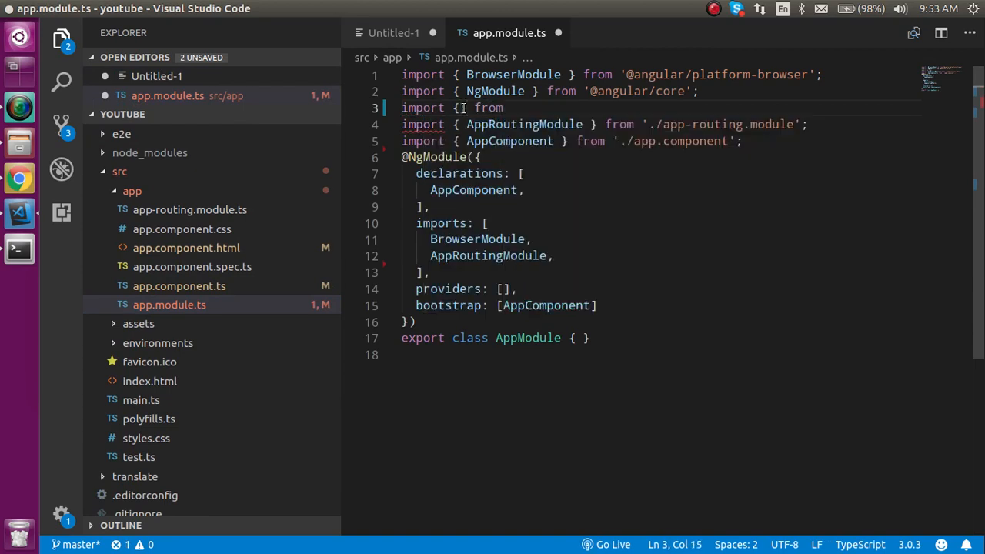
text(@)
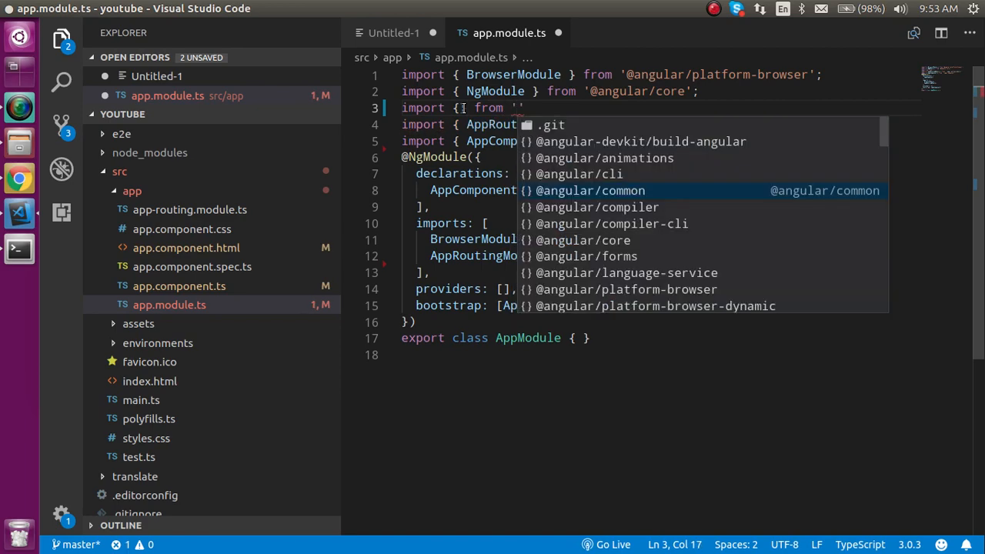
text(@angular/forms)
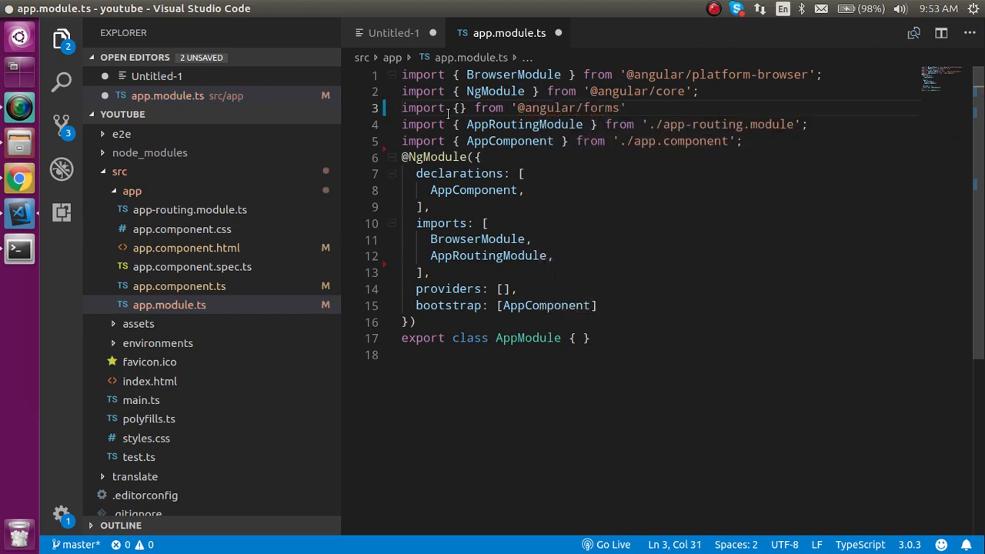
text(FormsModule)
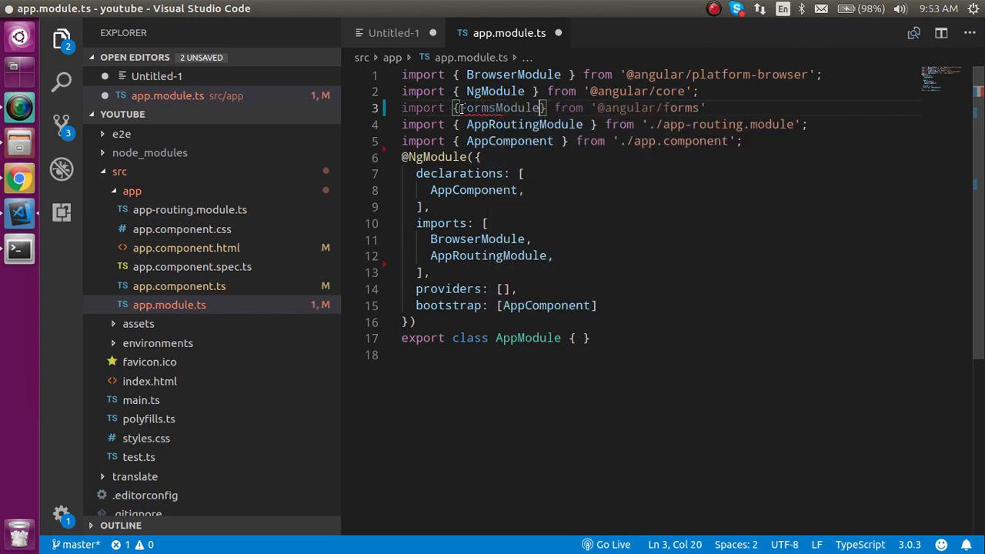
Step: Append FormsModule to the module's imports array
double_click(498, 108)
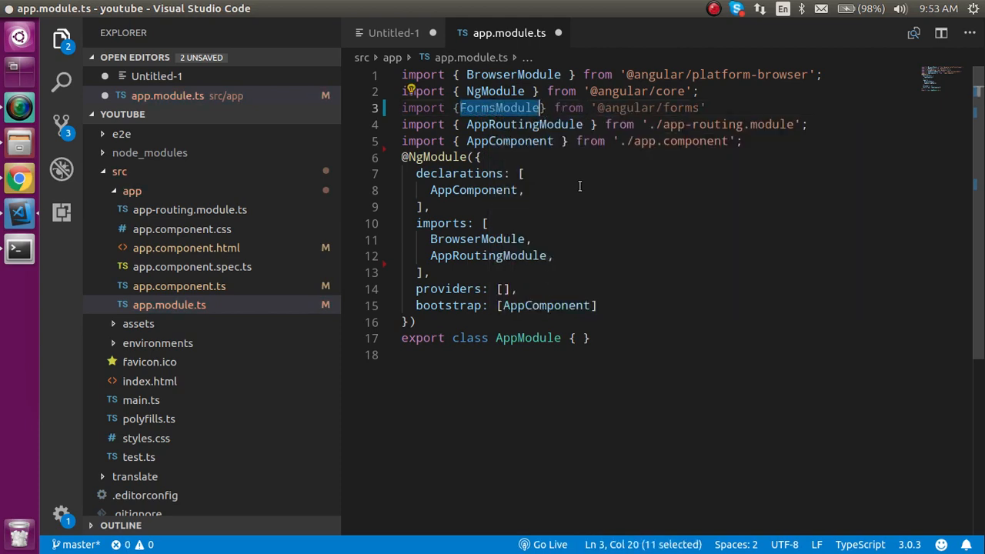
key(Enter)
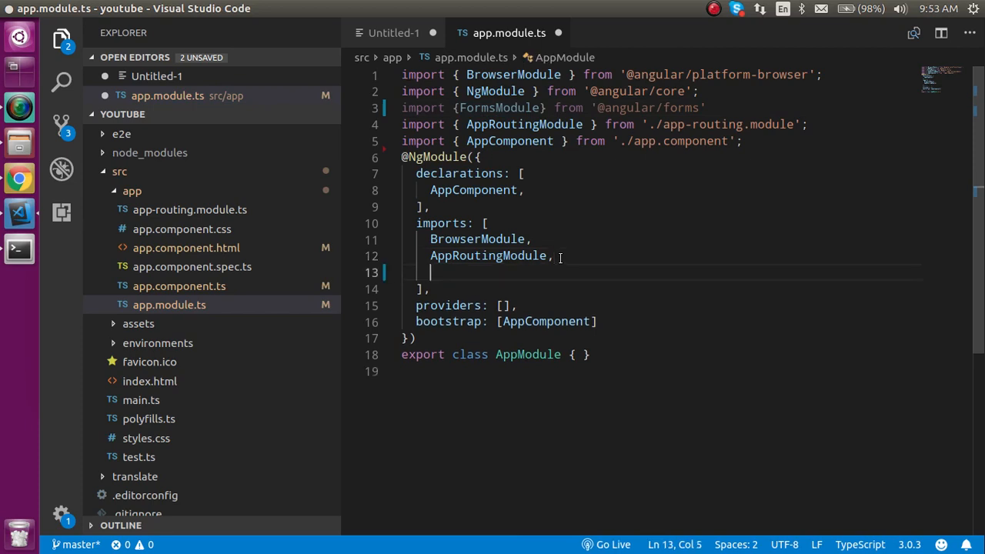
text(FormsModule,)
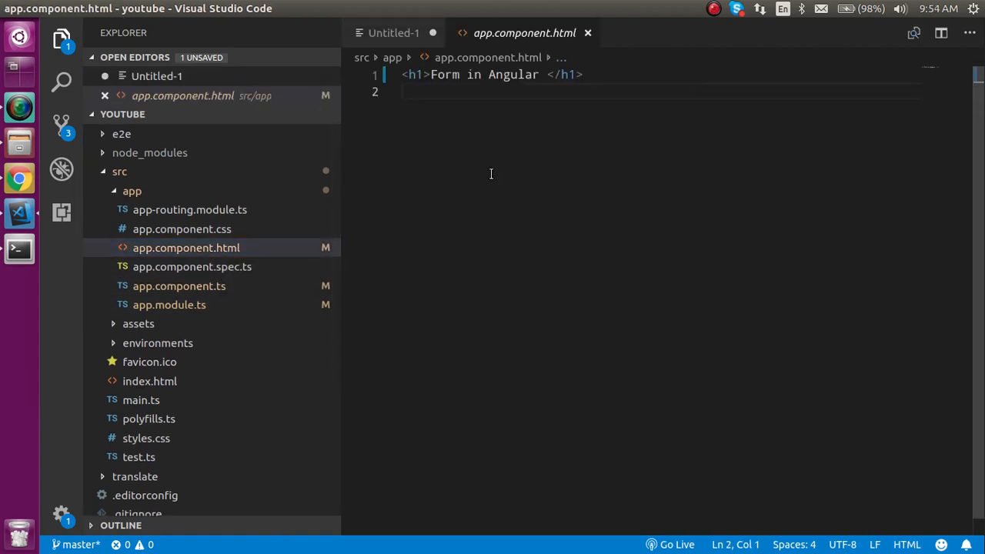
Step: Insert an empty <form> element via Emmet below the heading and remove its action attribute
key(enter)
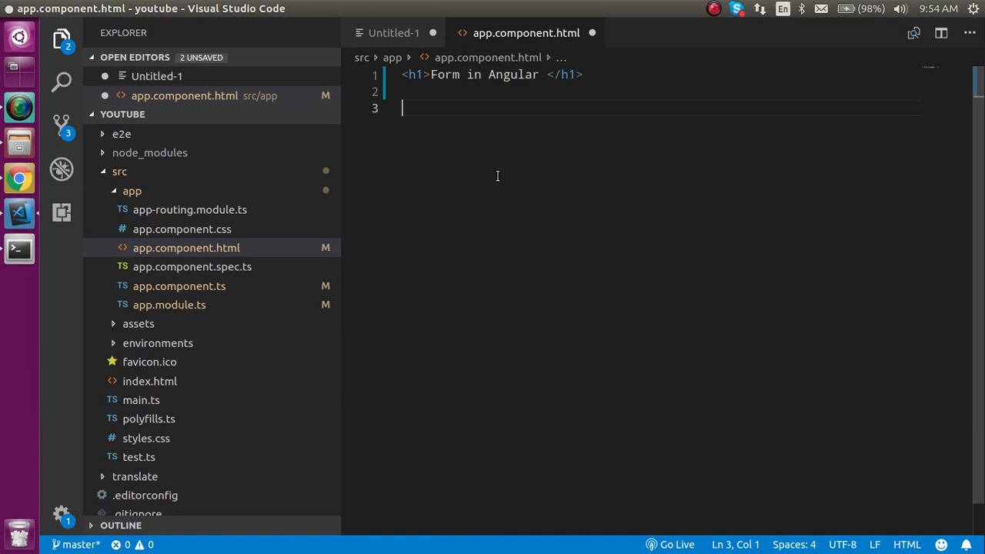
text(form)
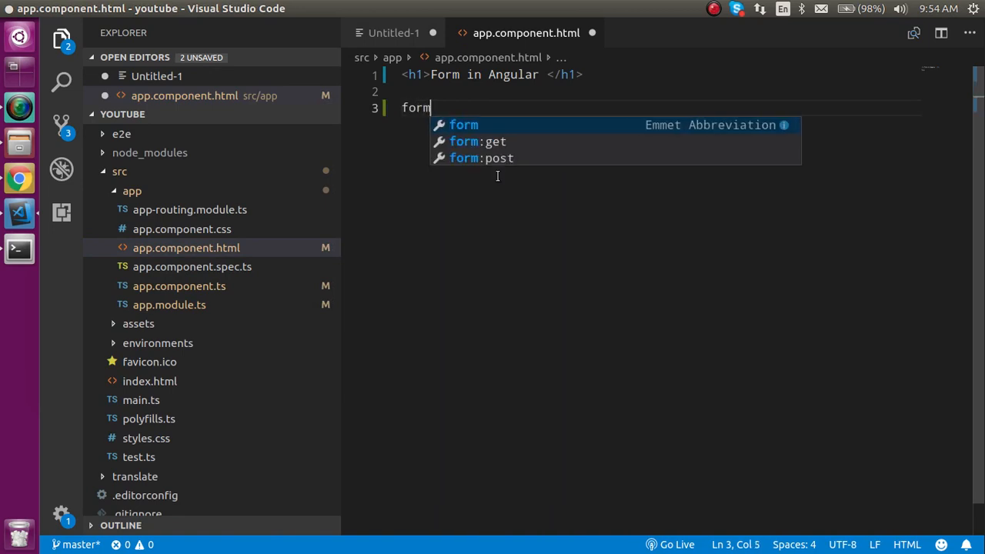
key(Tab)
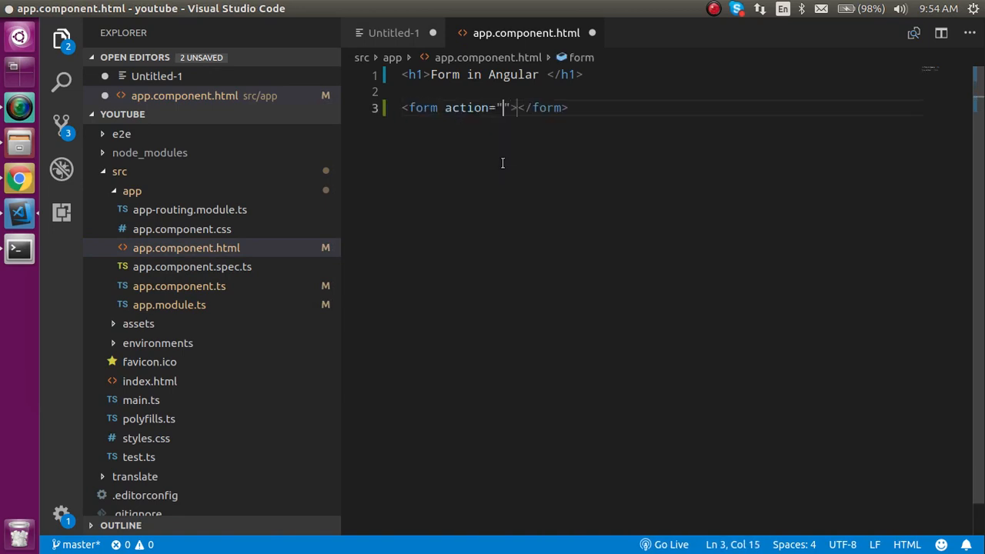
key(BackSpace)
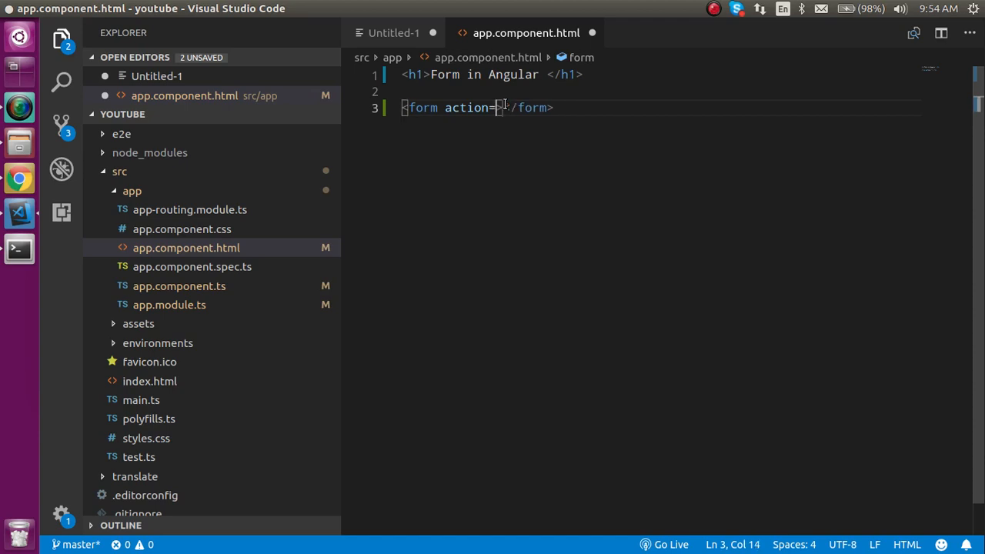
key(BackSpace)
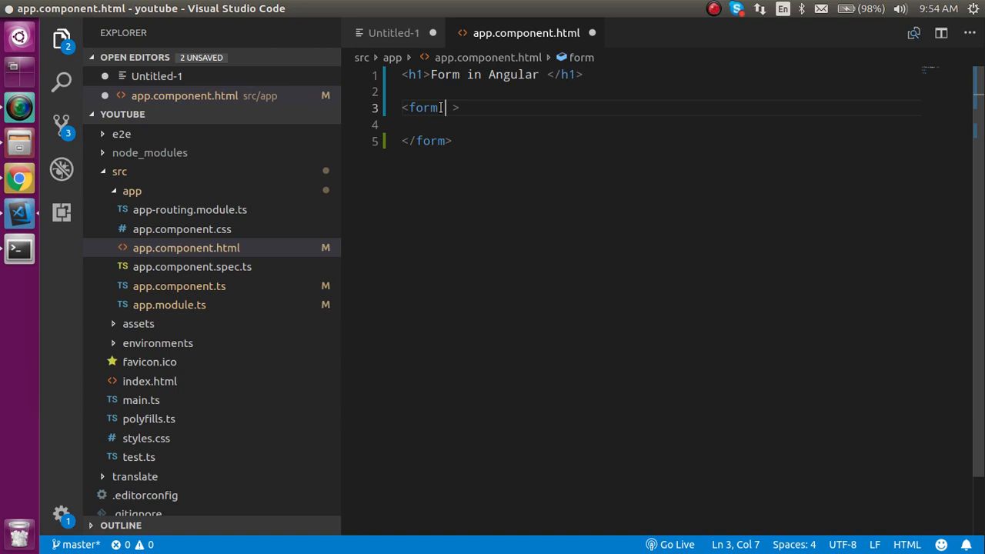
Step: Add the template reference #userForm="ngForm" to the form's opening tag
text(#)
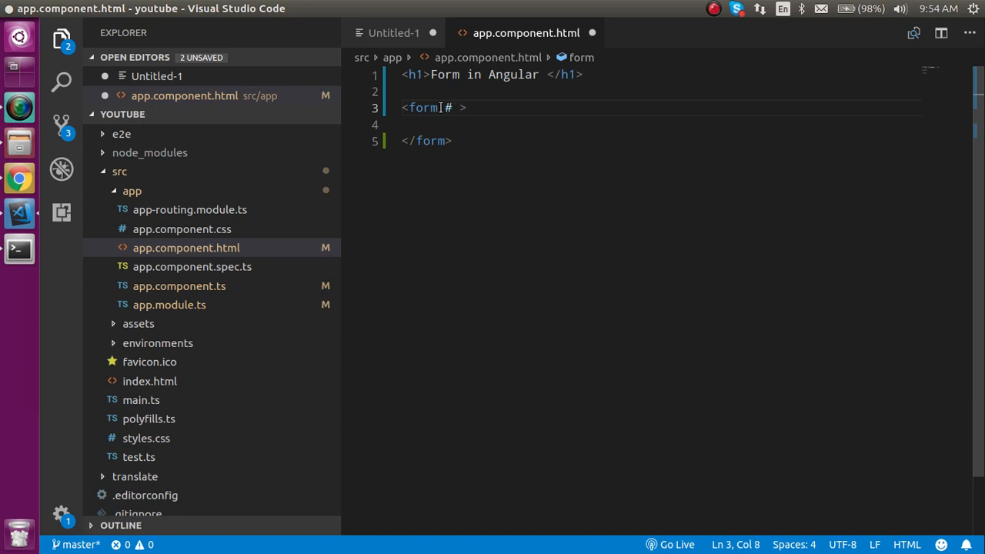
text(user)
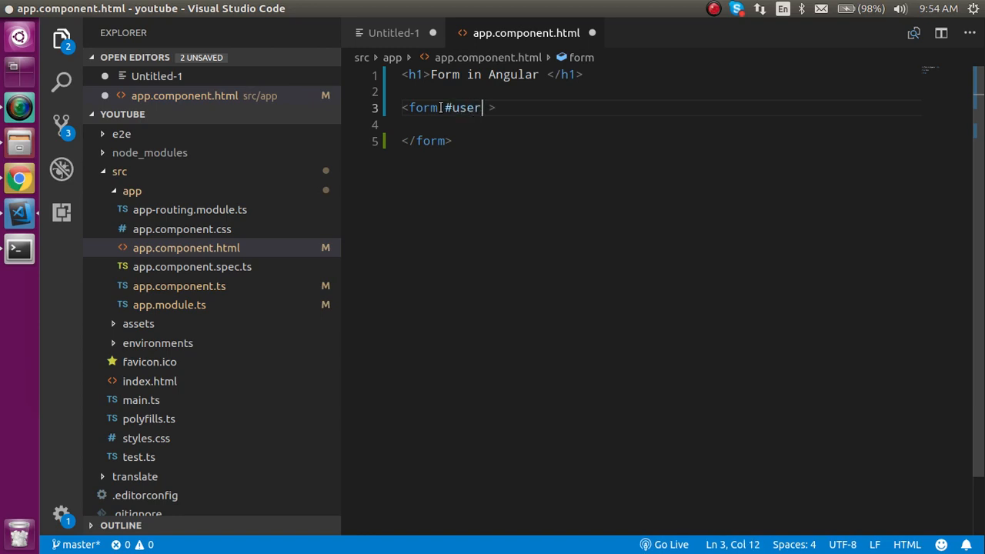
text(Form)
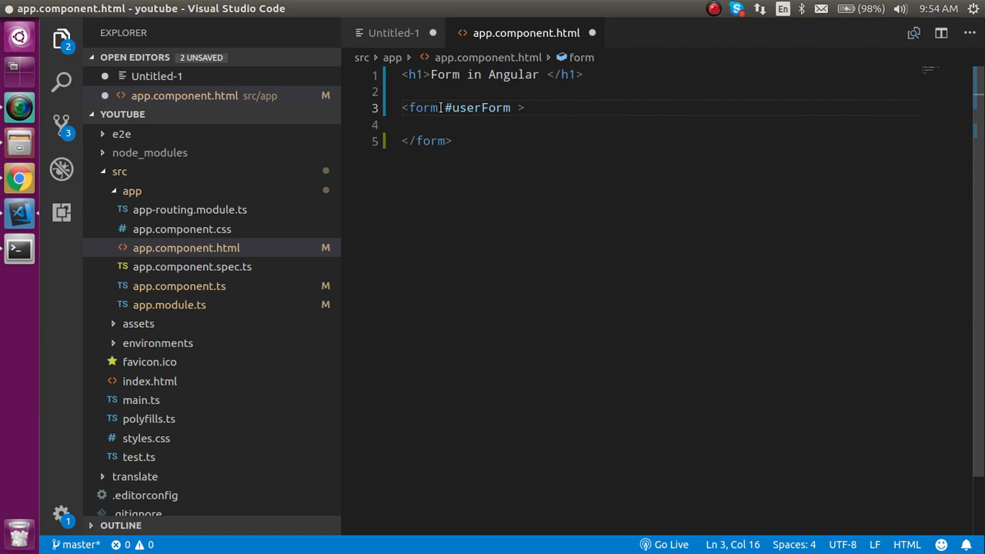
text(="ng")
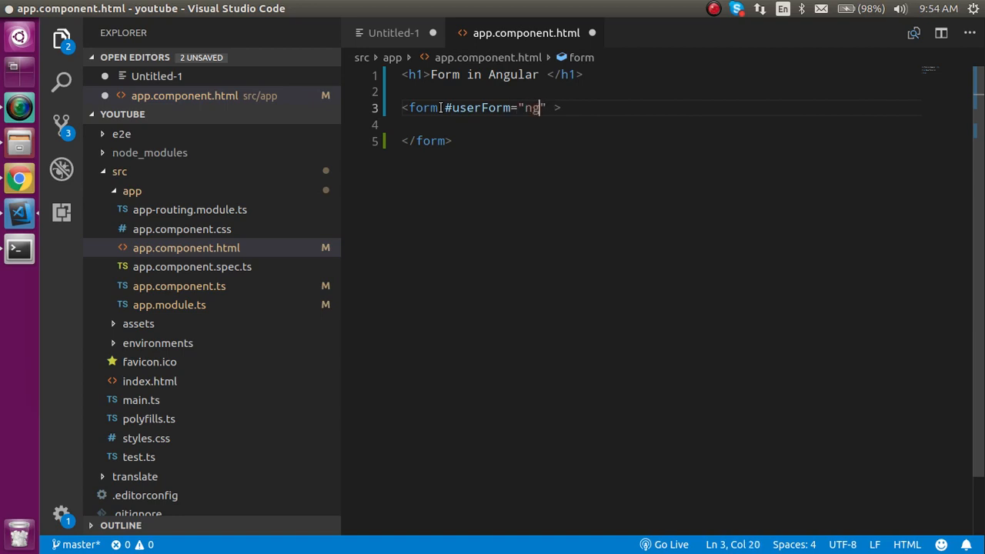
text(Form)
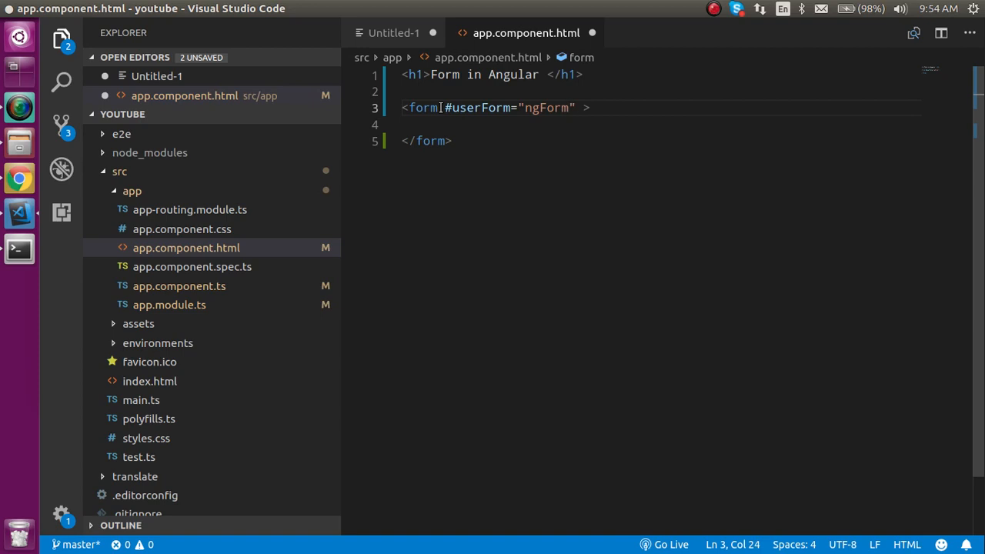
text(in)
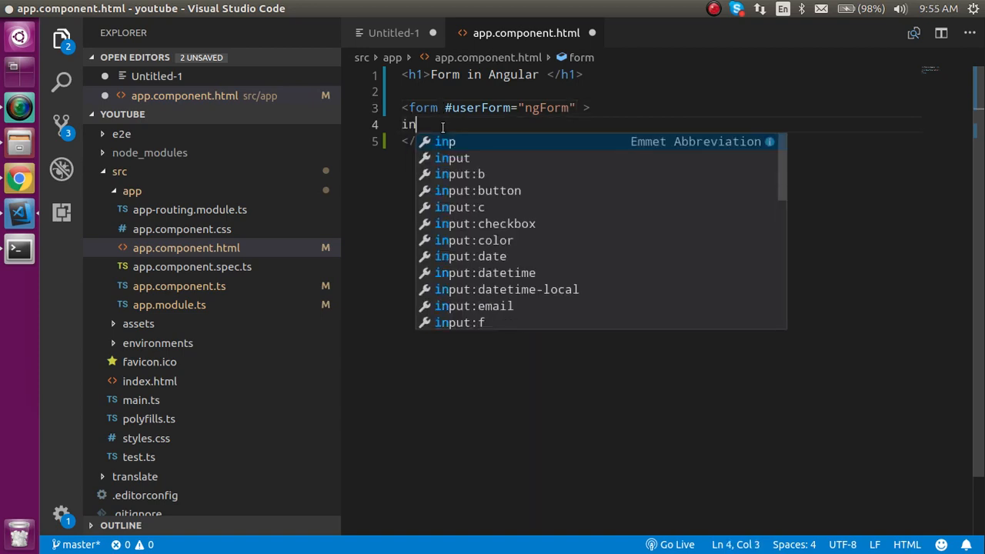
Step: Add a text input with name="email" followed by <br><br>
key(Tab)
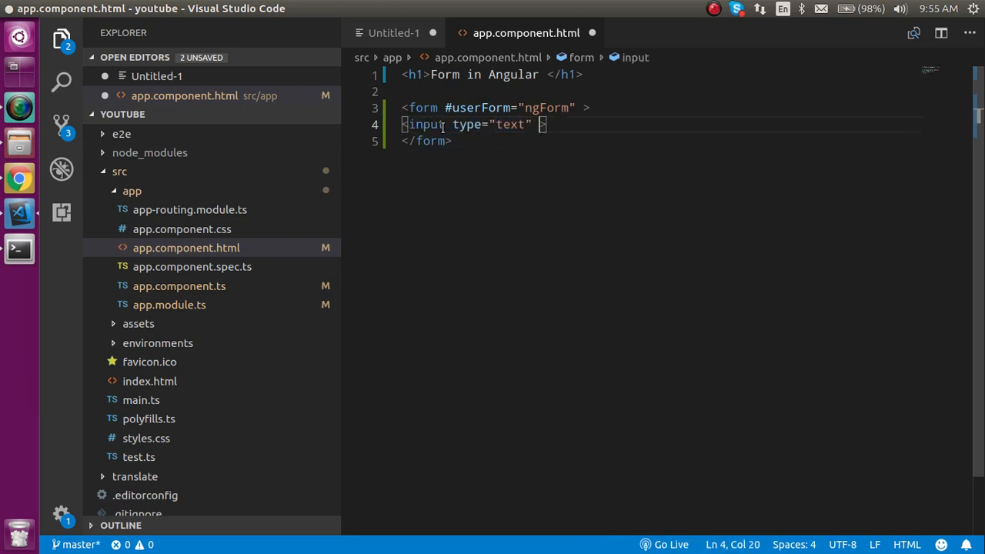
text(name="eamil)
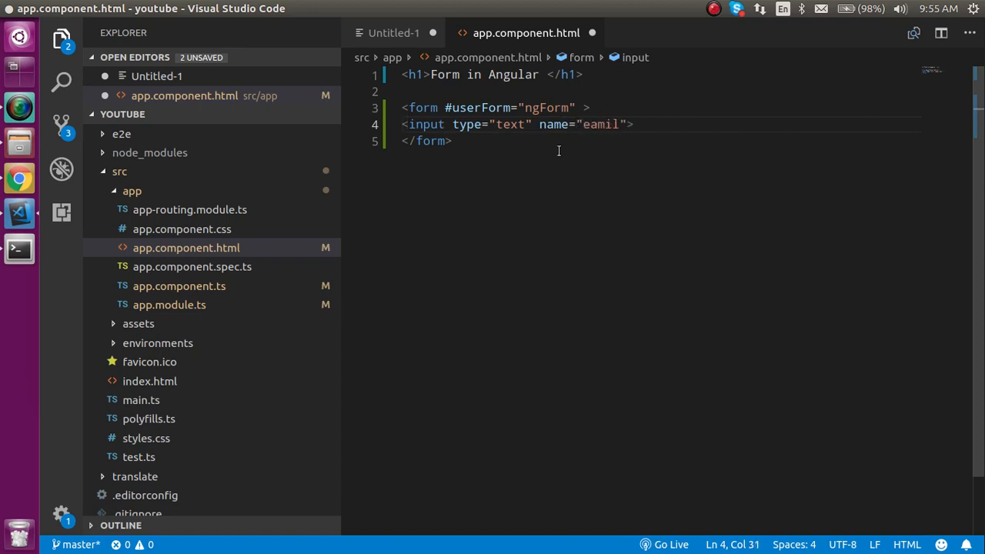
text(b)
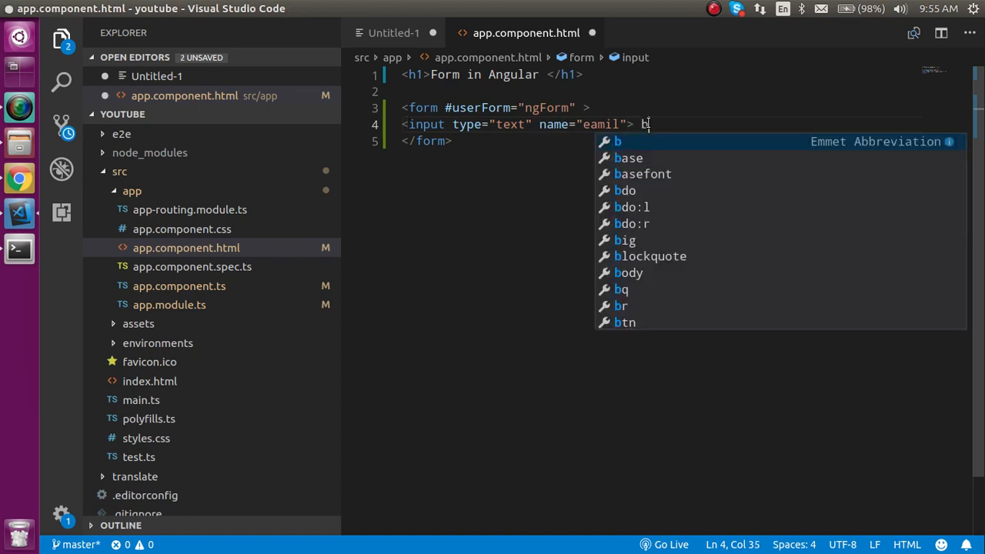
text(r>br)
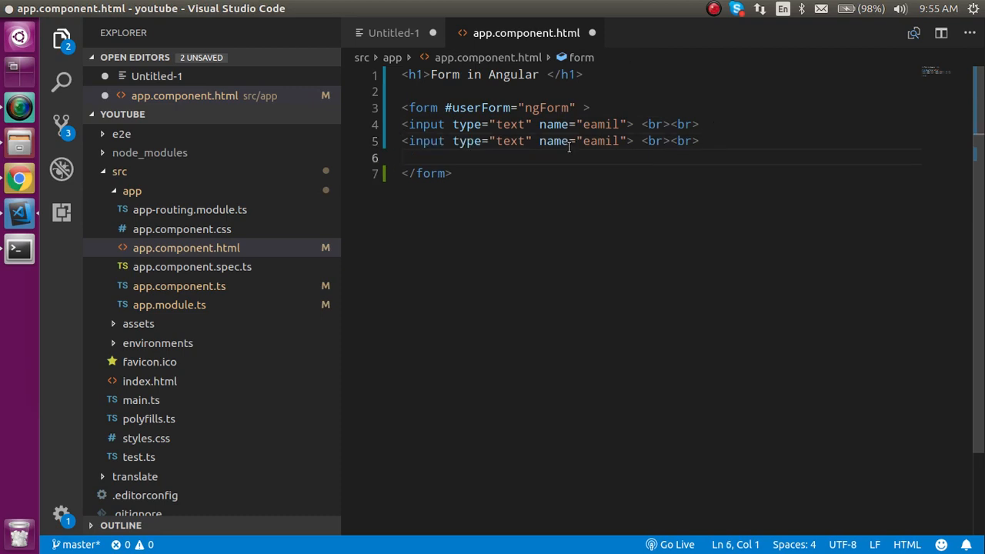
Step: Fix the name typo, rename the duplicated input to address, and duplicate it again for contact
double_click(600, 123)
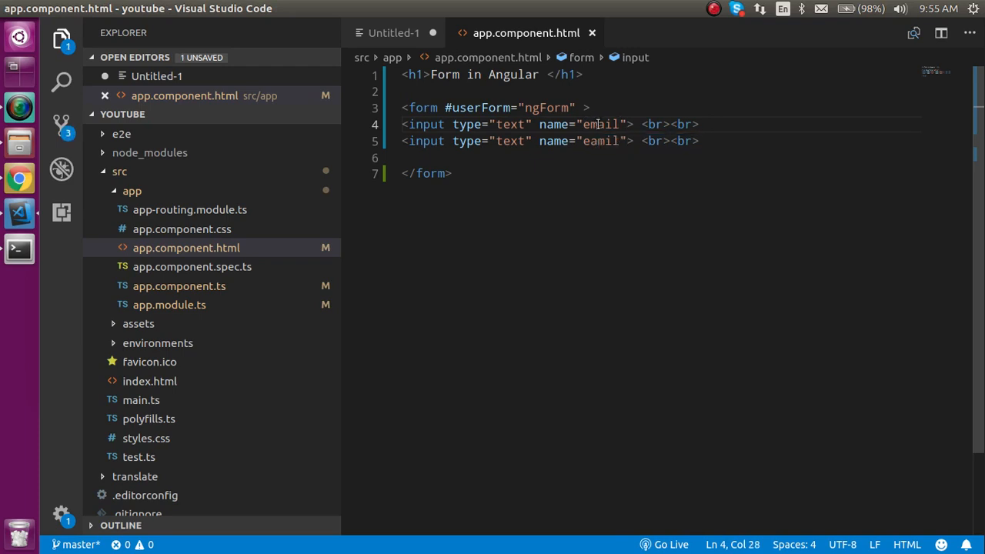
double_click(601, 141)
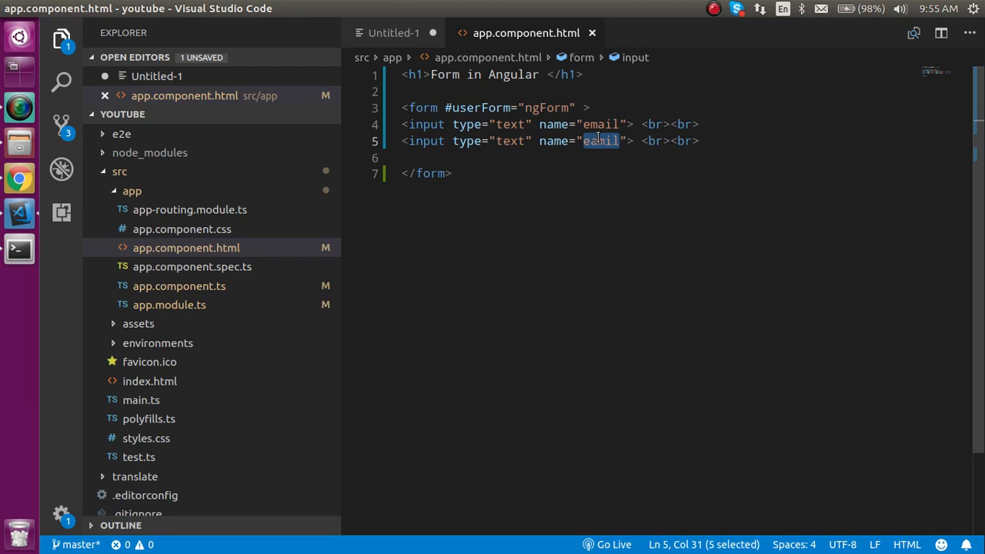
text(address)
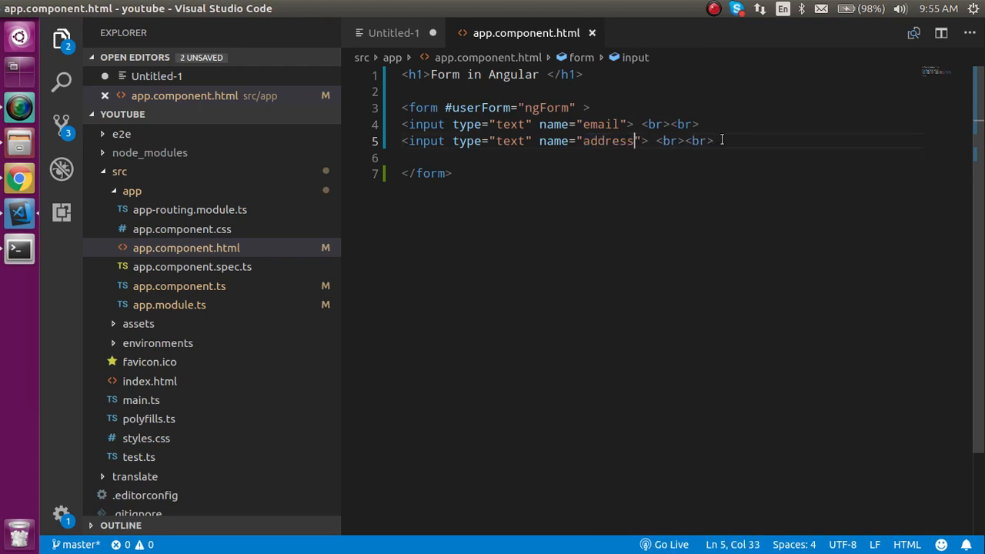
key(Enter)
text(<button></button>)
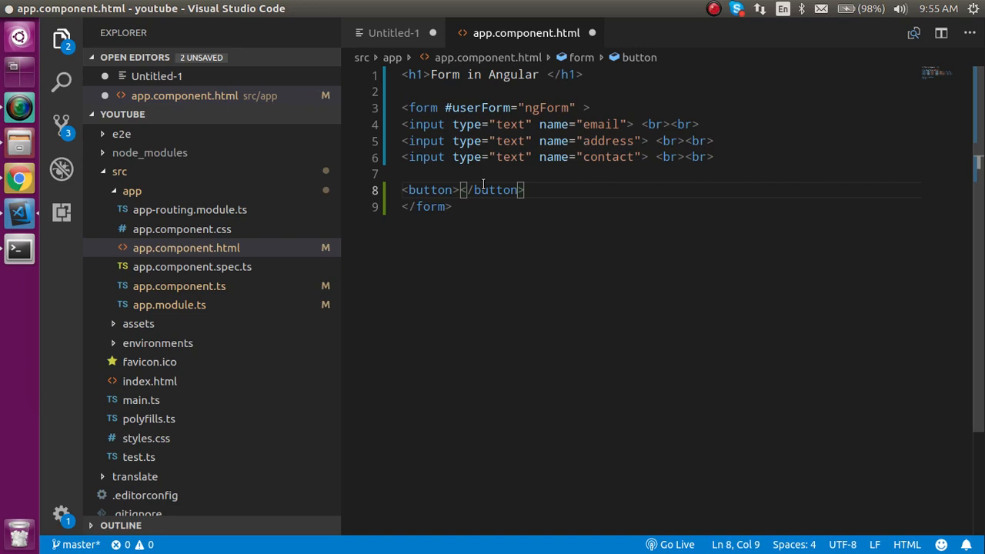
Step: Label the button 'submit data' and give it type="submit"
text(submit)
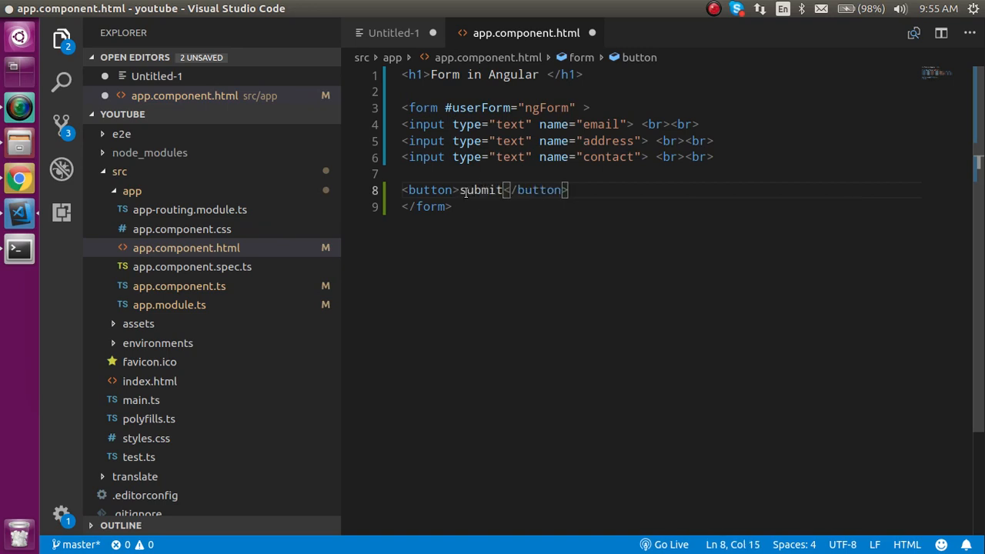
text(data)
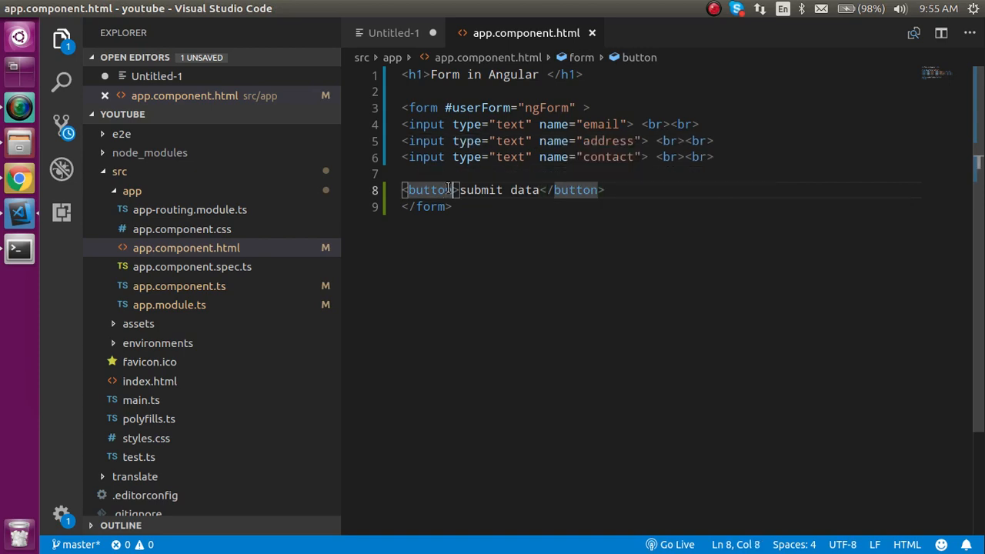
text(type="")
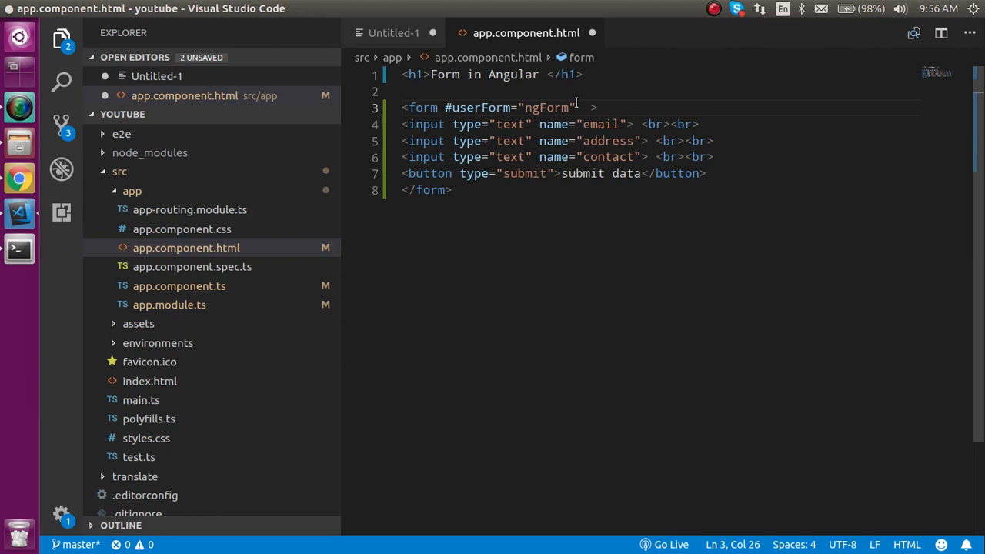
Step: Add (ngSubmit)="onSubmit(userForm.value)" to the form's opening tag
text((ng))
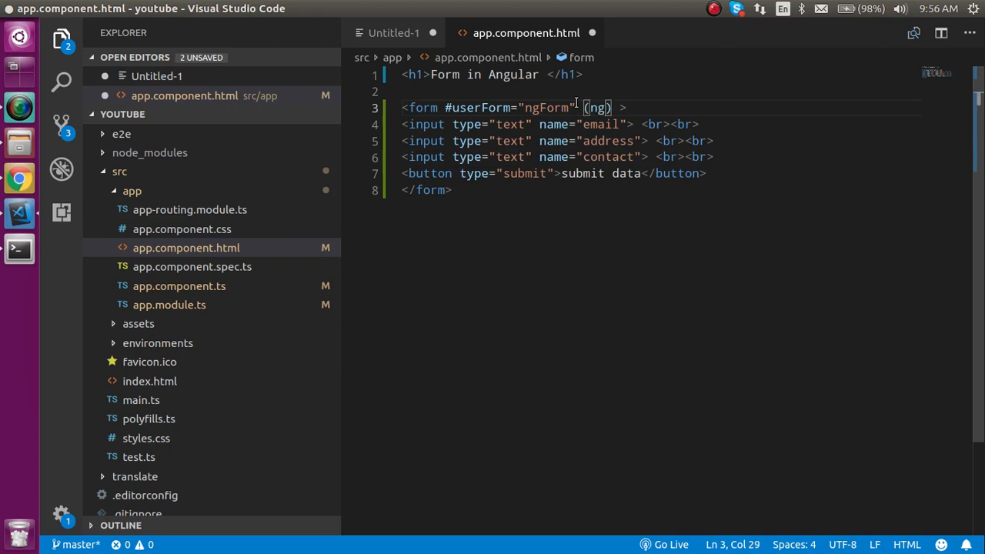
text(Submit)
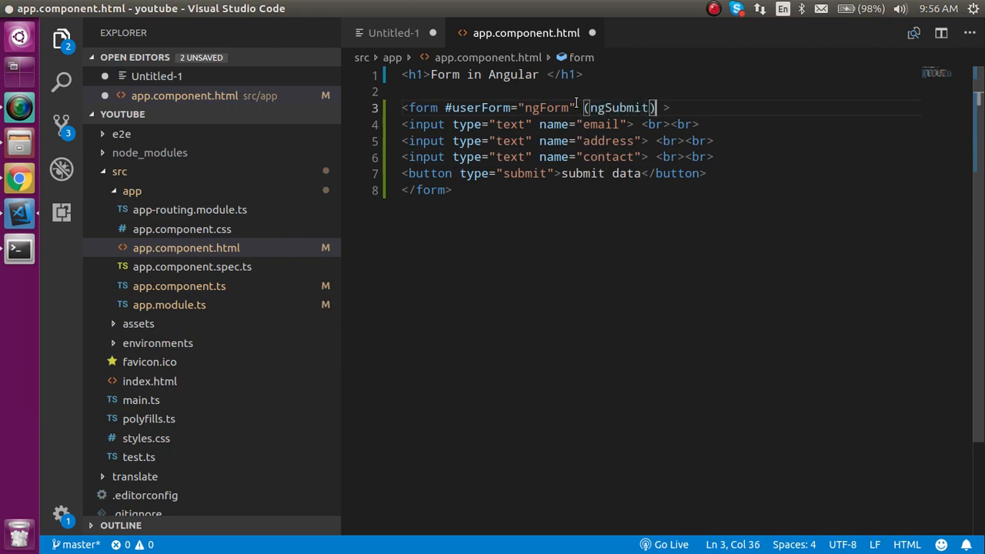
text(=)
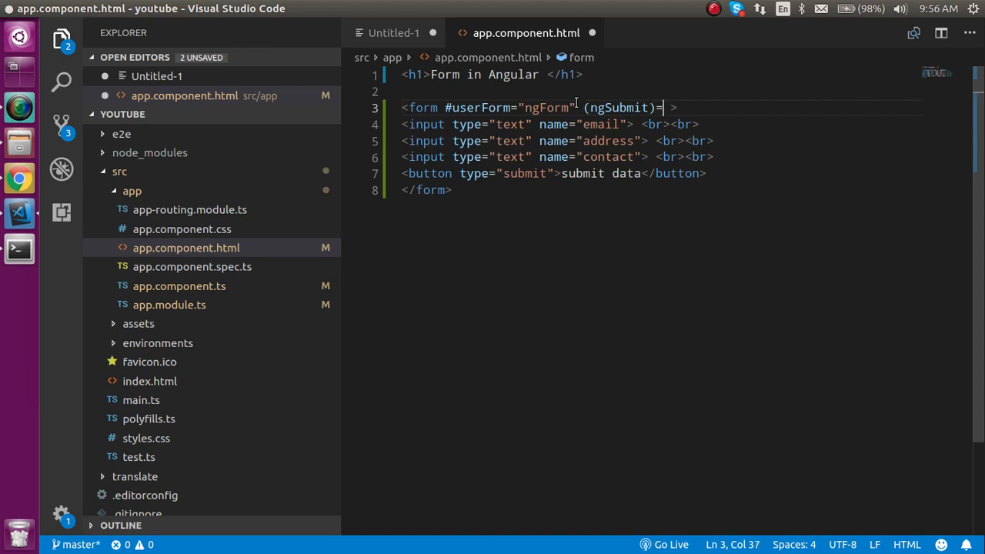
text("onS)
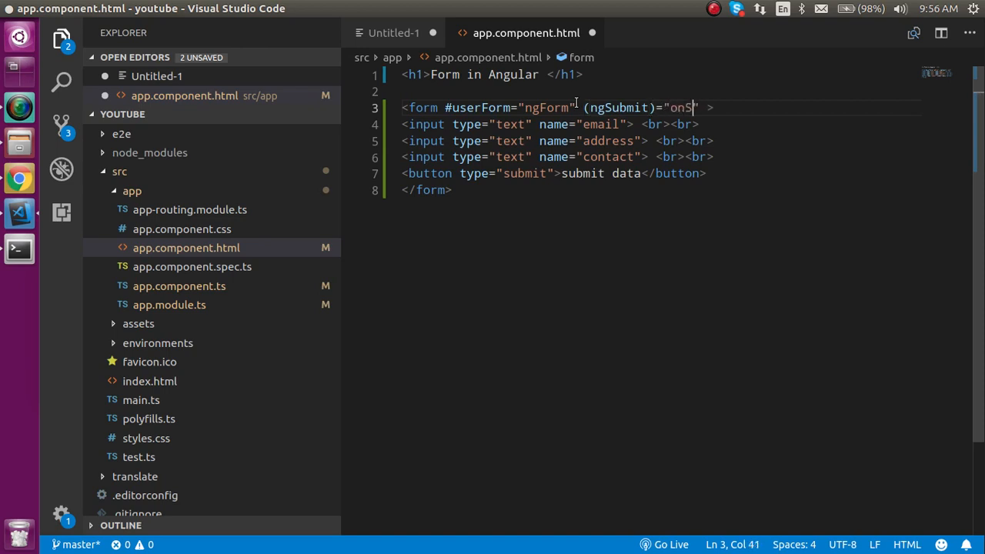
text(ubmit)
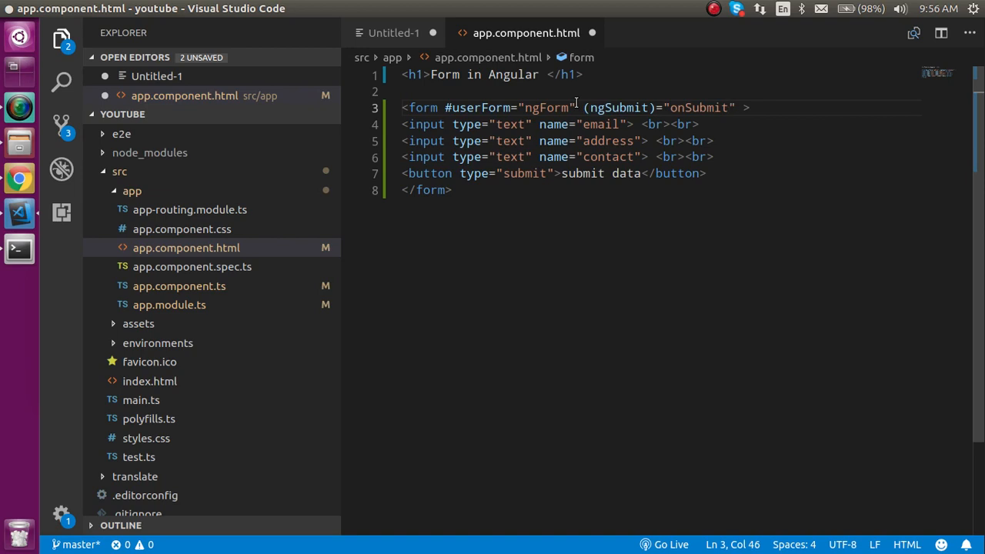
text(()
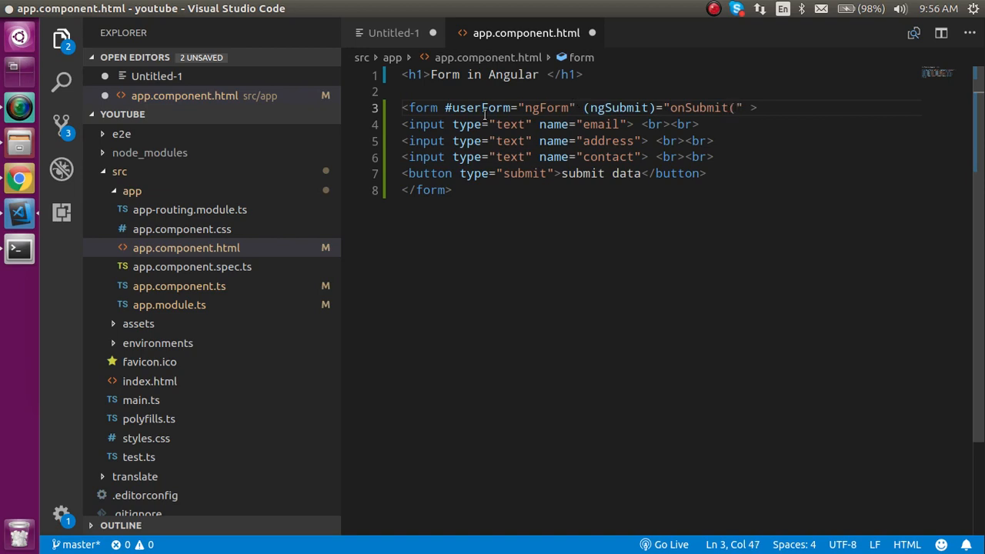
double_click(480, 108)
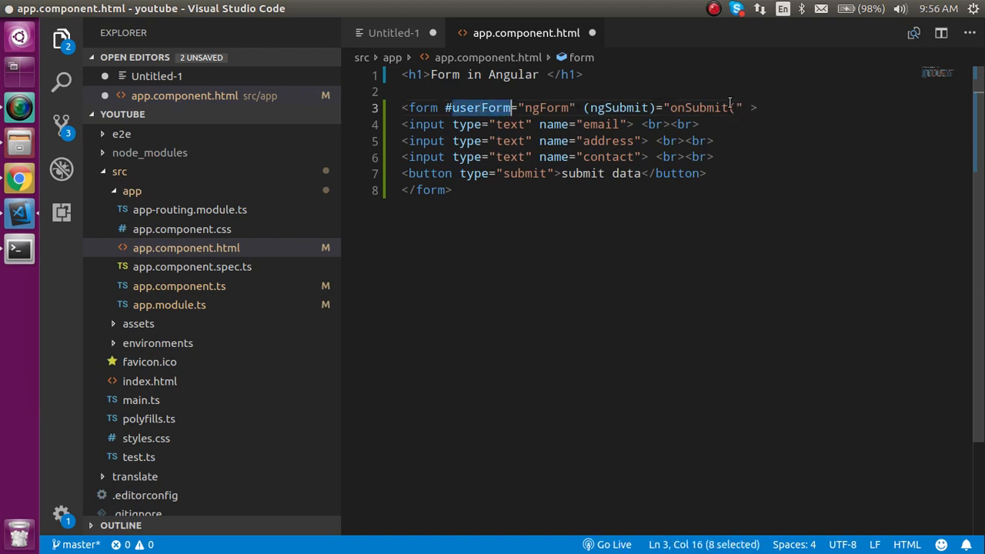
click(733, 108)
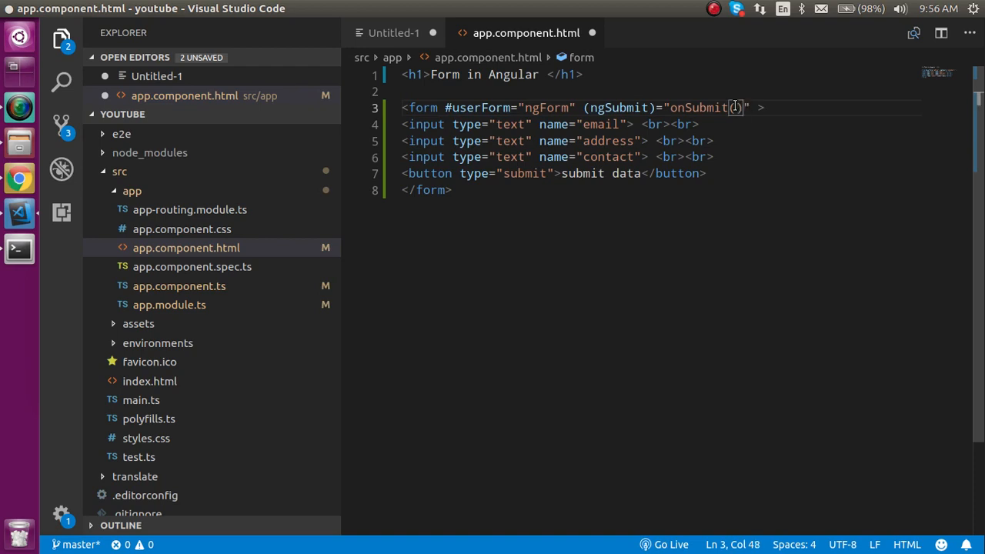
text(userForm)
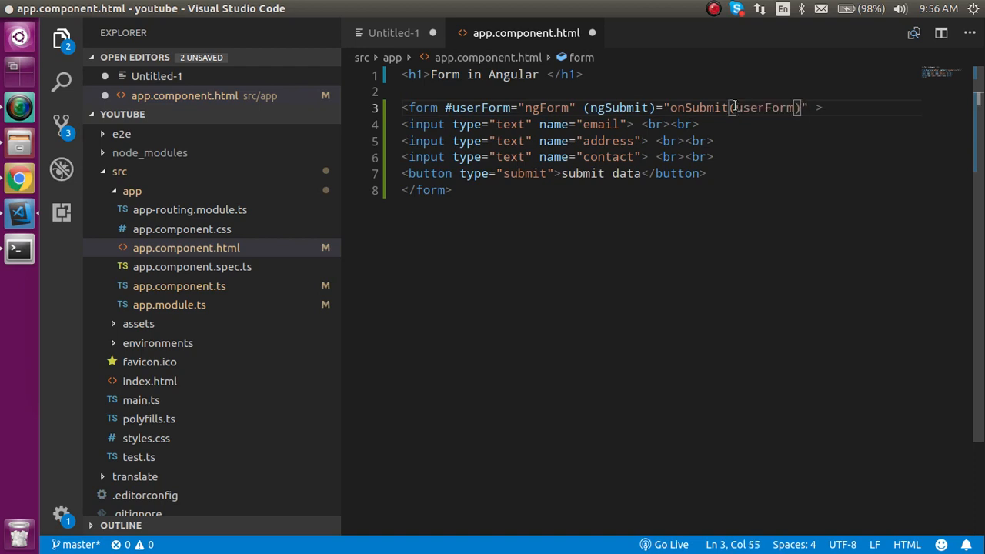
text(.value)
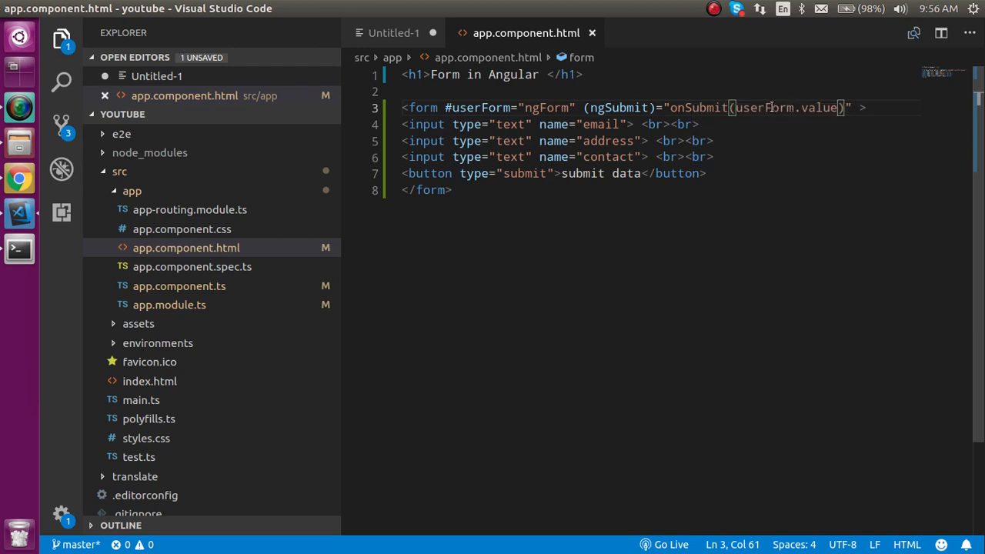
double_click(763, 108)
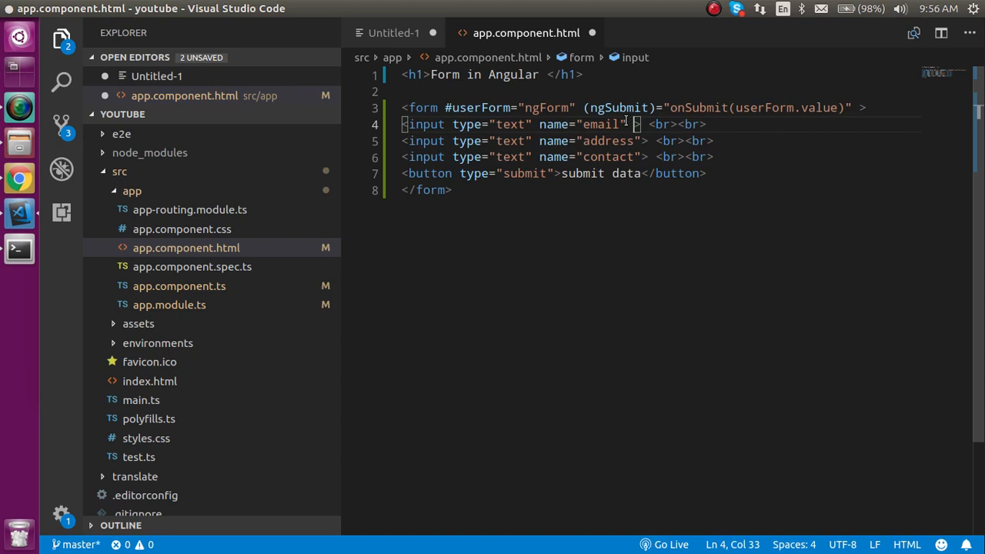
Step: Add ngModel to the email, address and contact inputs and save the template with Ctrl+S
text(ngMo)
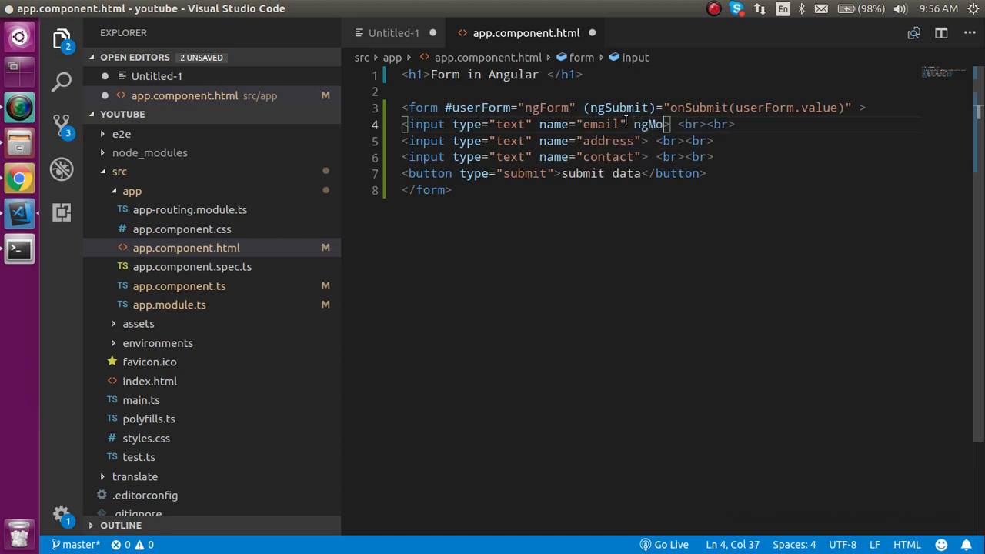
text(del)
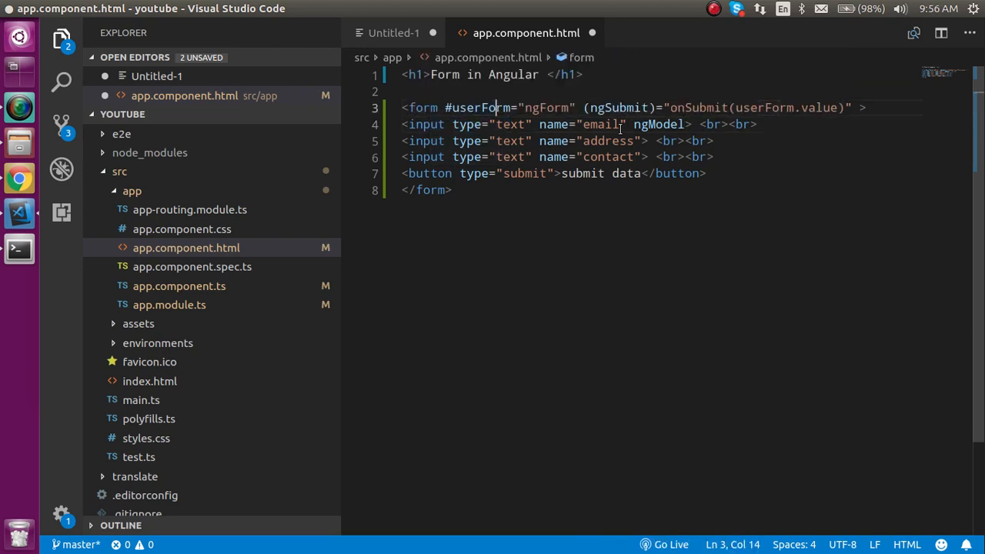
double_click(659, 123)
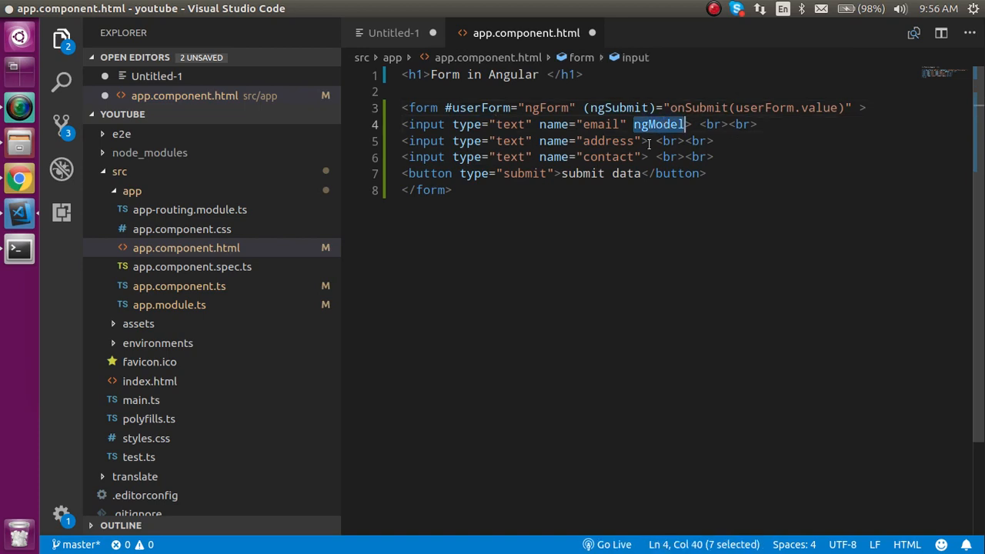
text(ngModel)
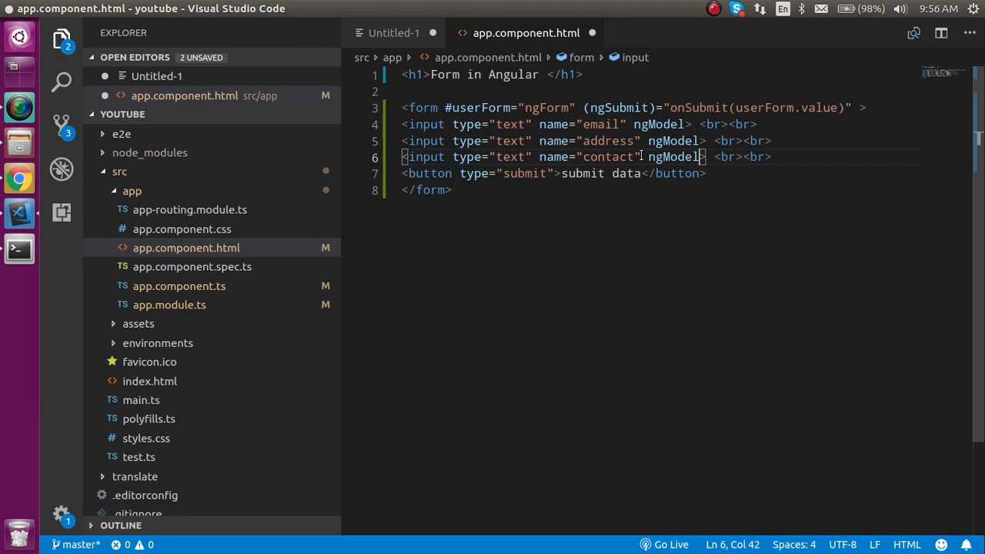
key(ctrl+s)
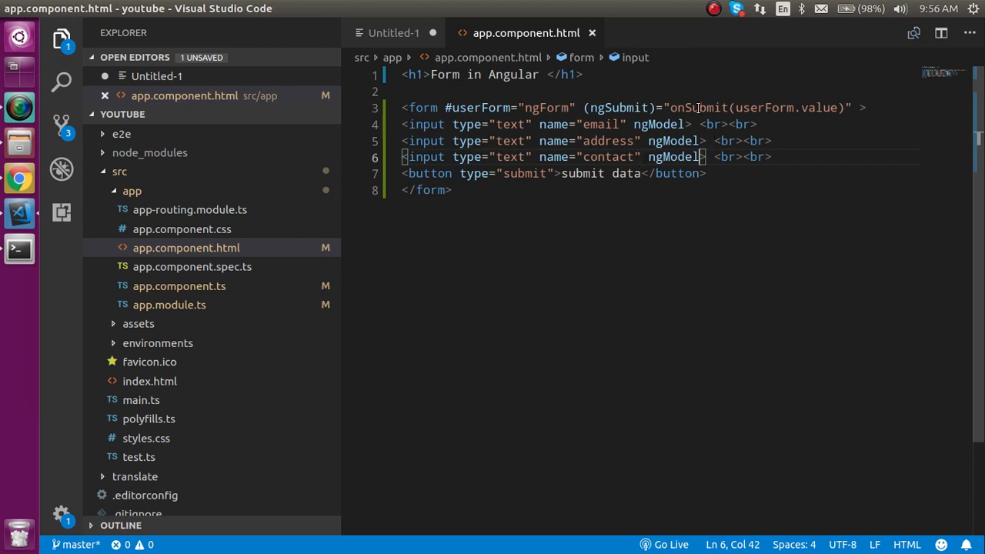
double_click(699, 108)
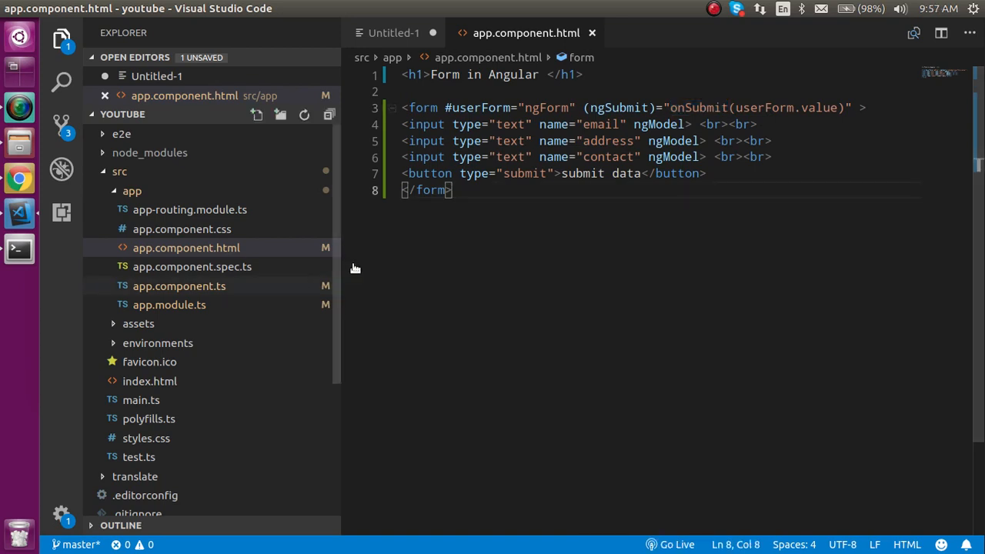
Step: In app.component.ts add onSubmit() { console.warn(data) } to the AppComponent class
double_click(699, 108)
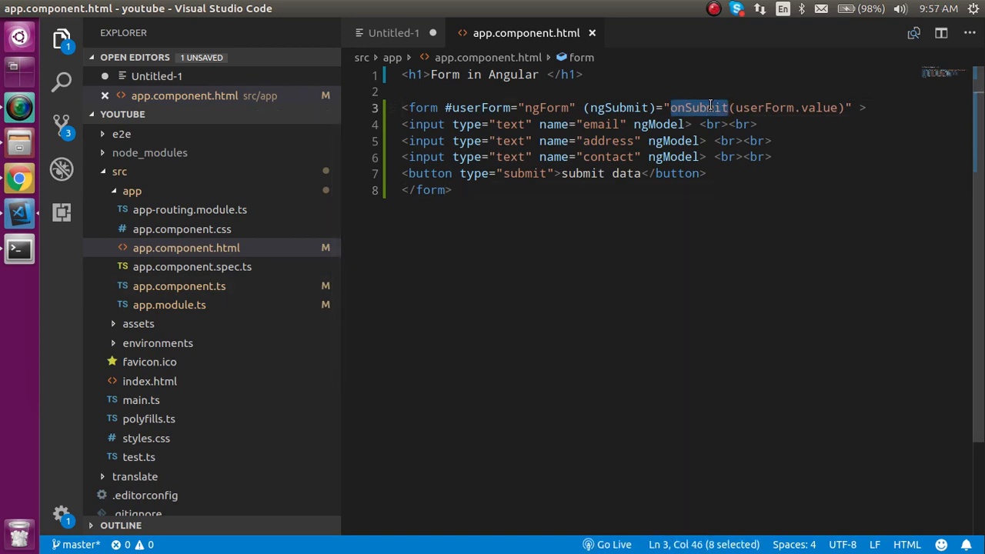
click(178, 285)
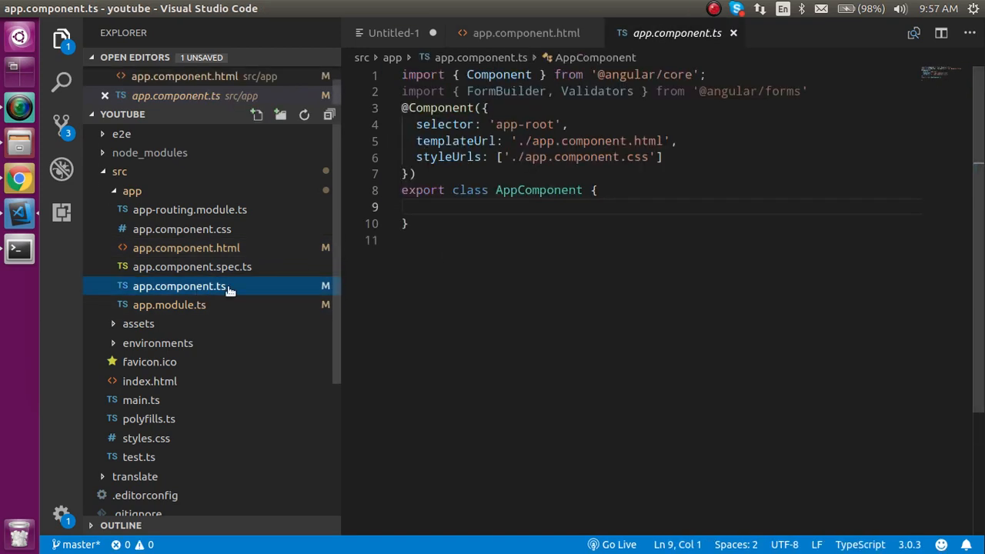
text(onSubmit()
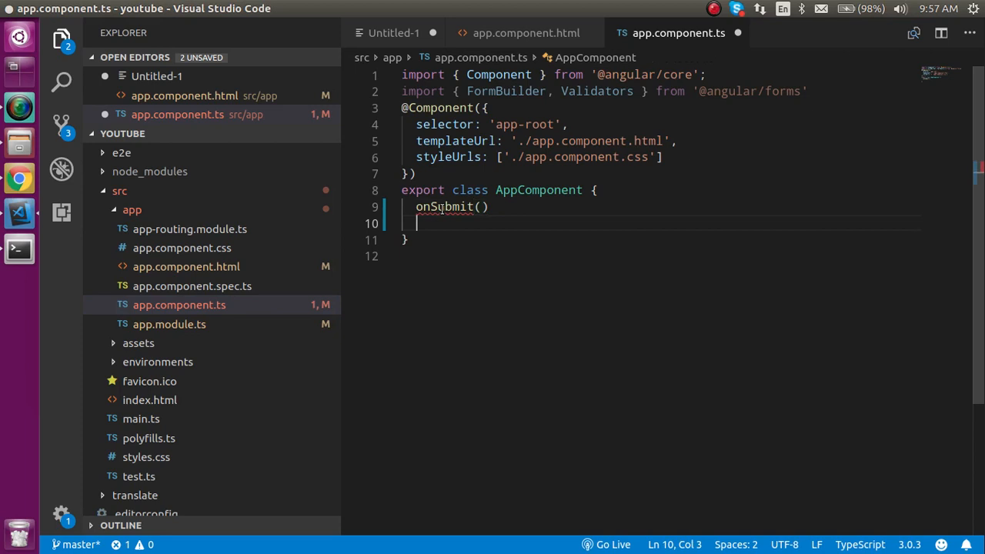
text({)
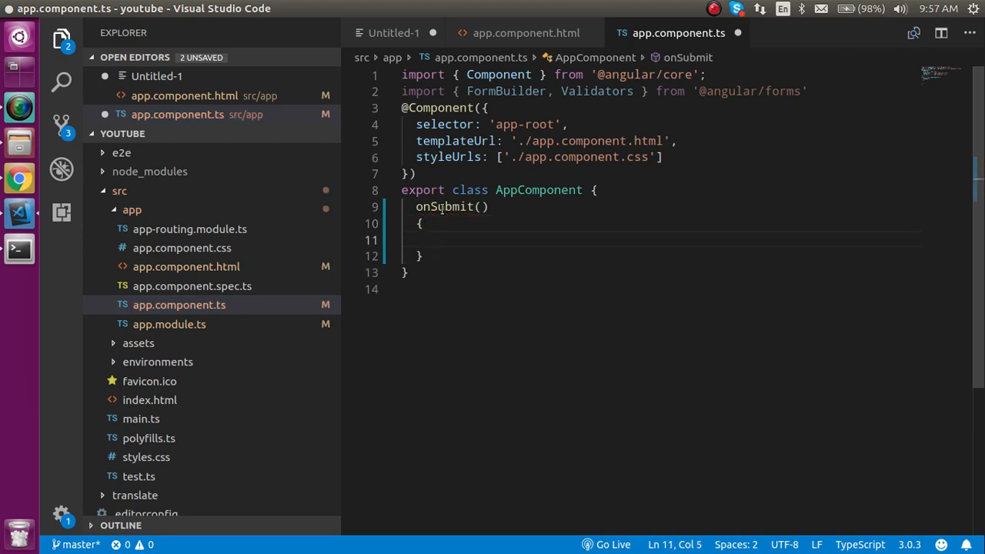
text(console)
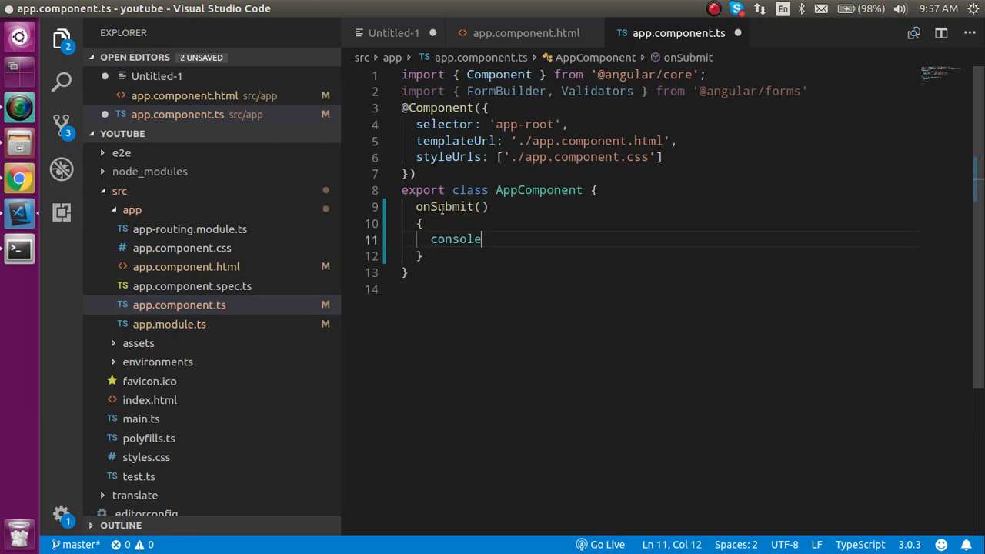
text(.warn)
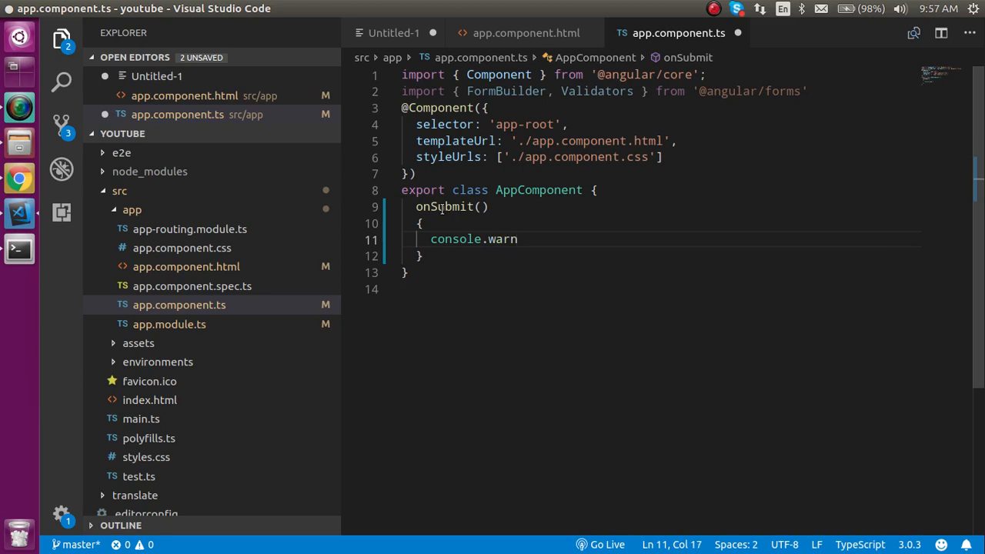
text(data))
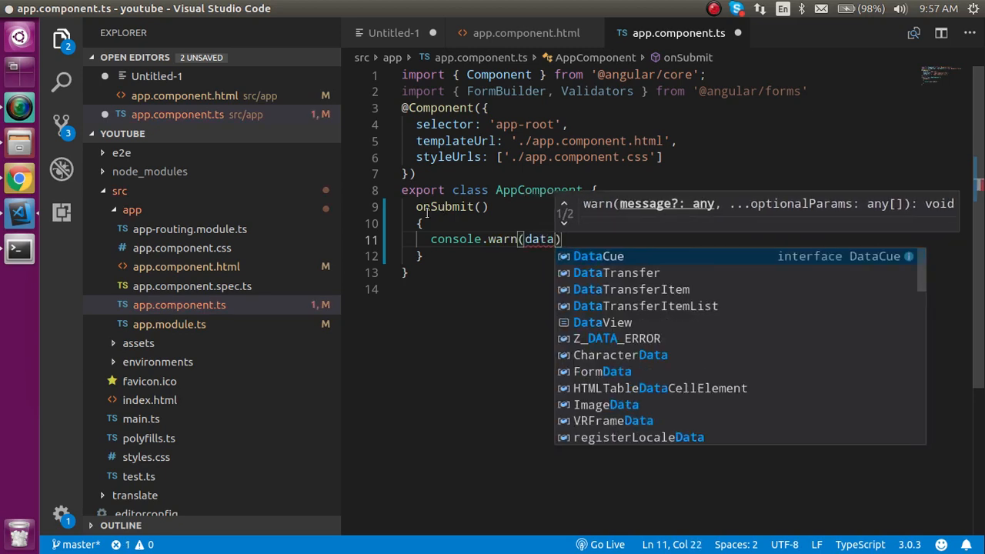
text(d)
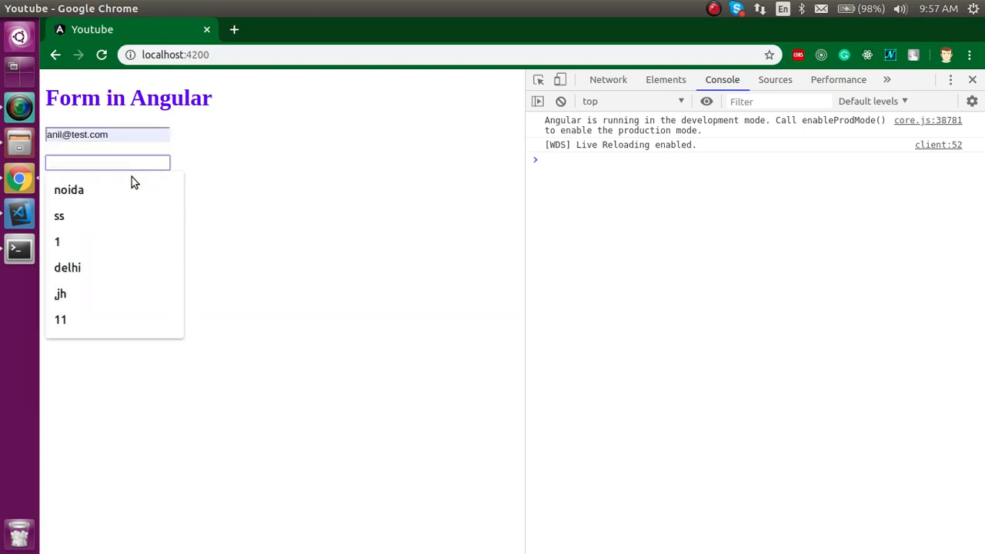
Step: In Chrome pick 'noida' as address, enter 123 for contact, then check the editor and return to the browser
click(69, 189)
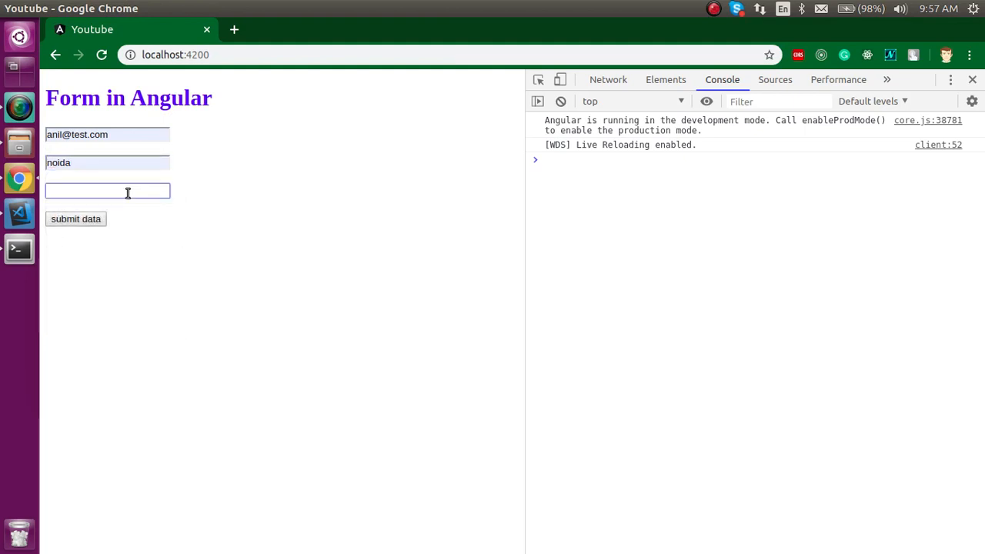
text(123)
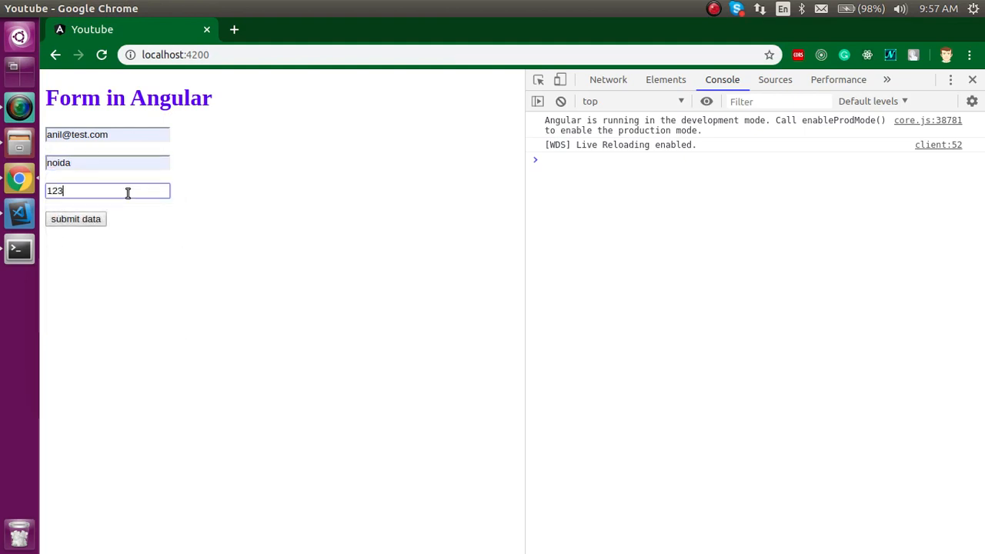
click(76, 219)
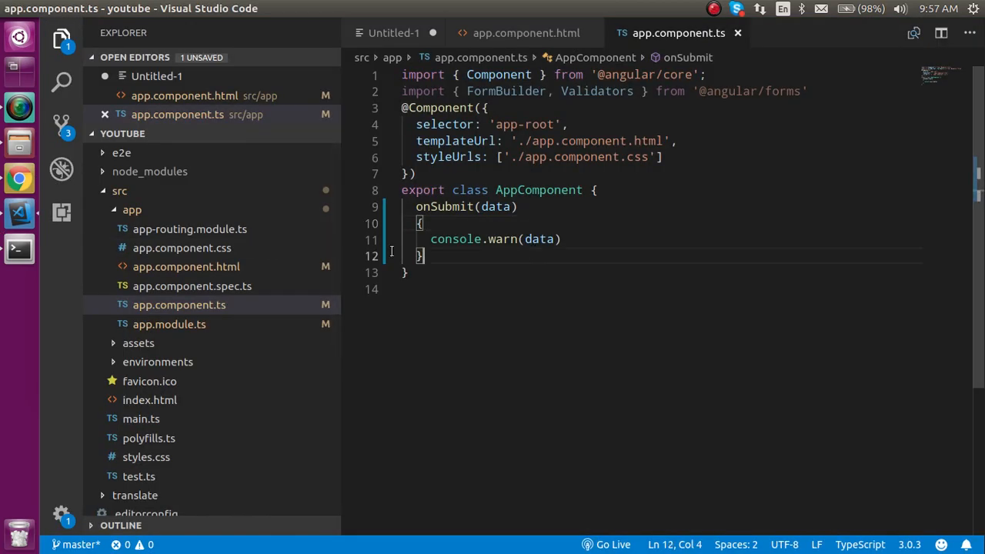
click(19, 178)
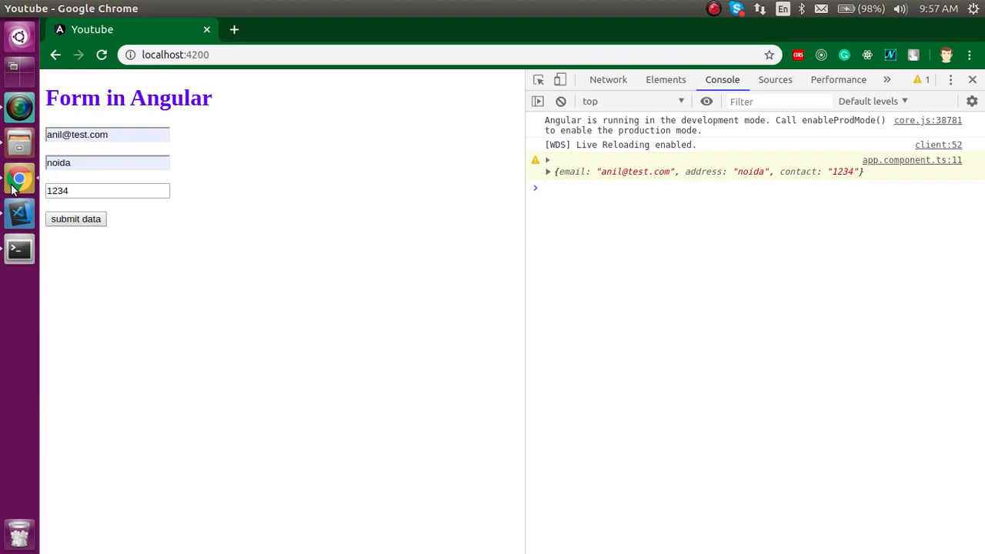
mouse_move(454, 191)
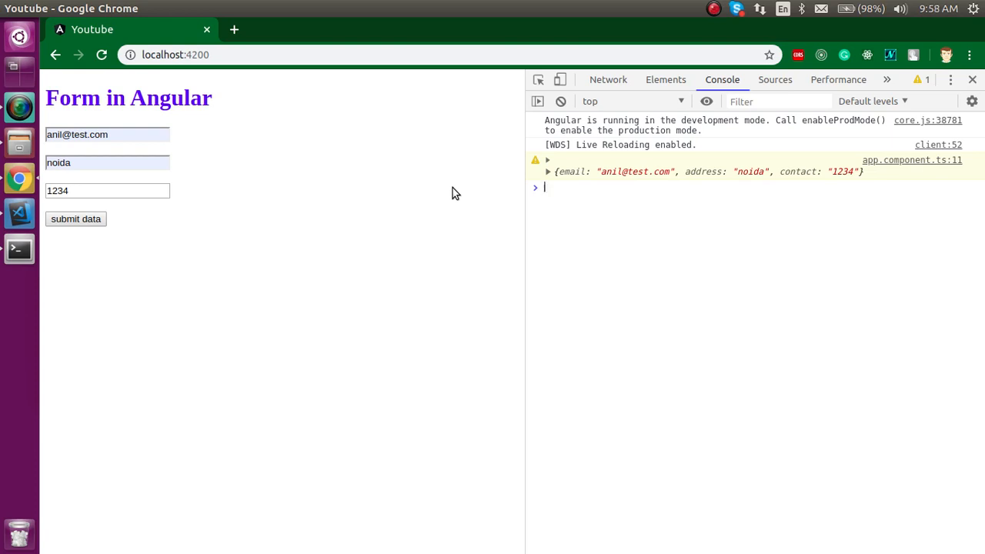
mouse_move(456, 182)
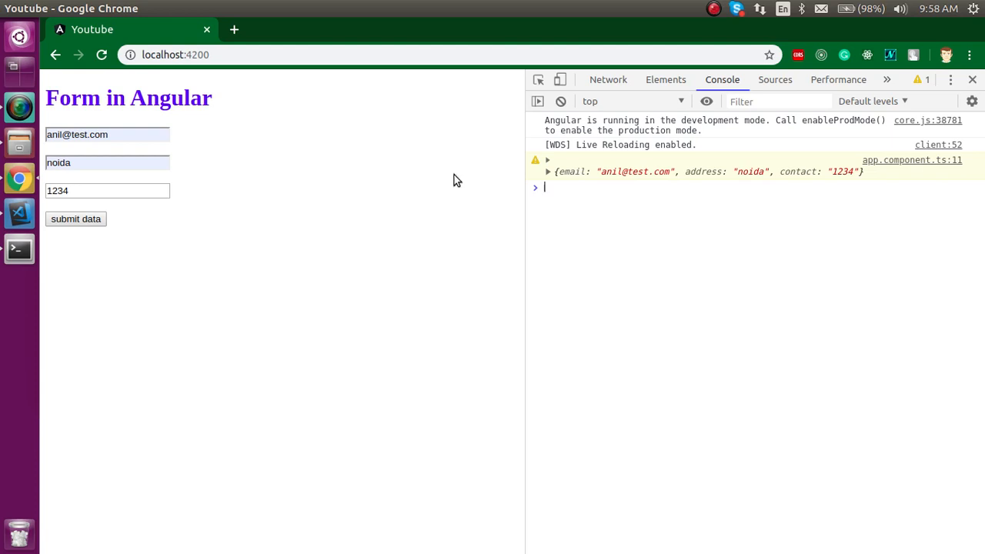